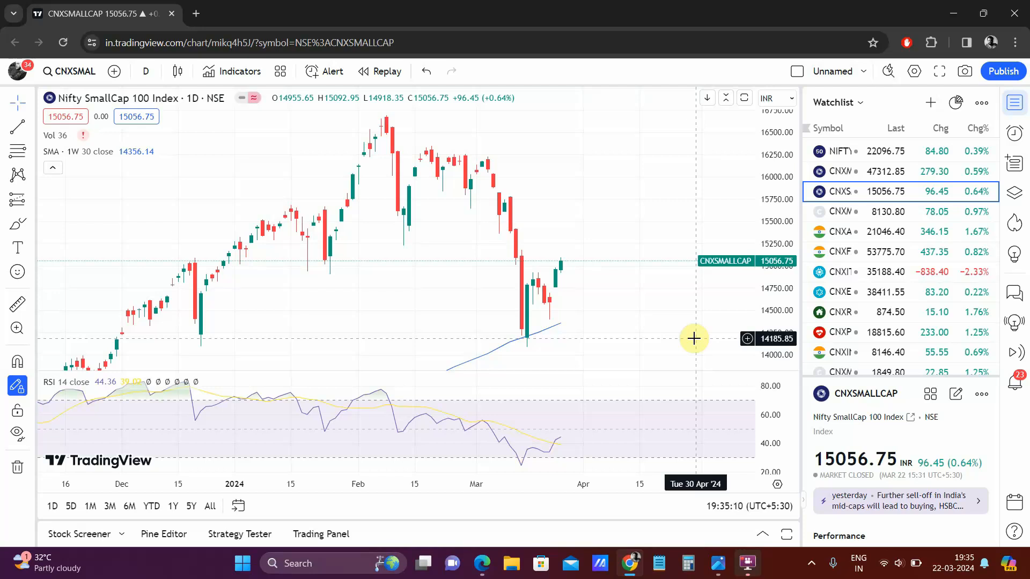
mouse_move(554, 253)
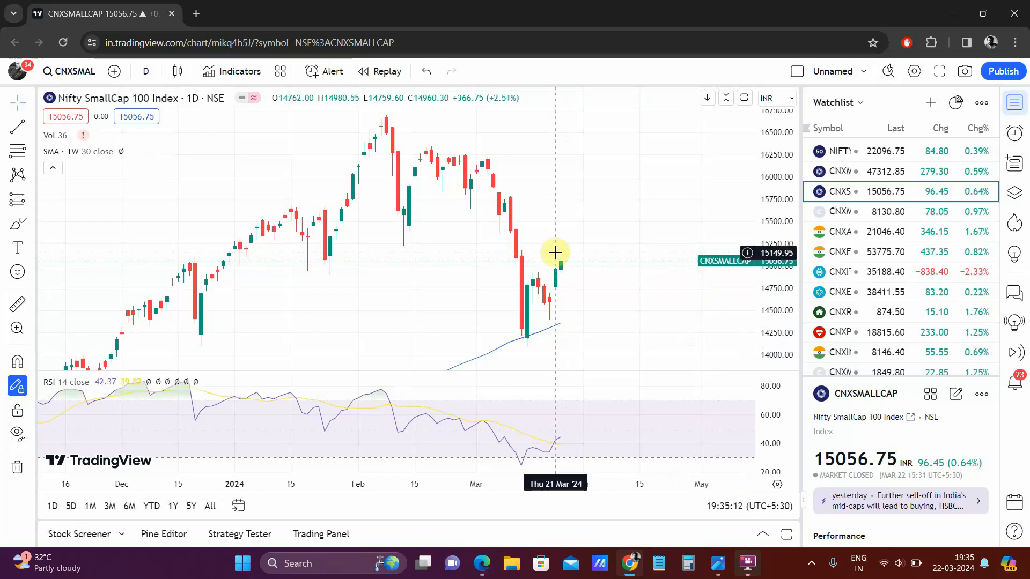
Step: Trace the March price drop on the Nifty SmallCap 100 chart with the Brush tool
click(17, 386)
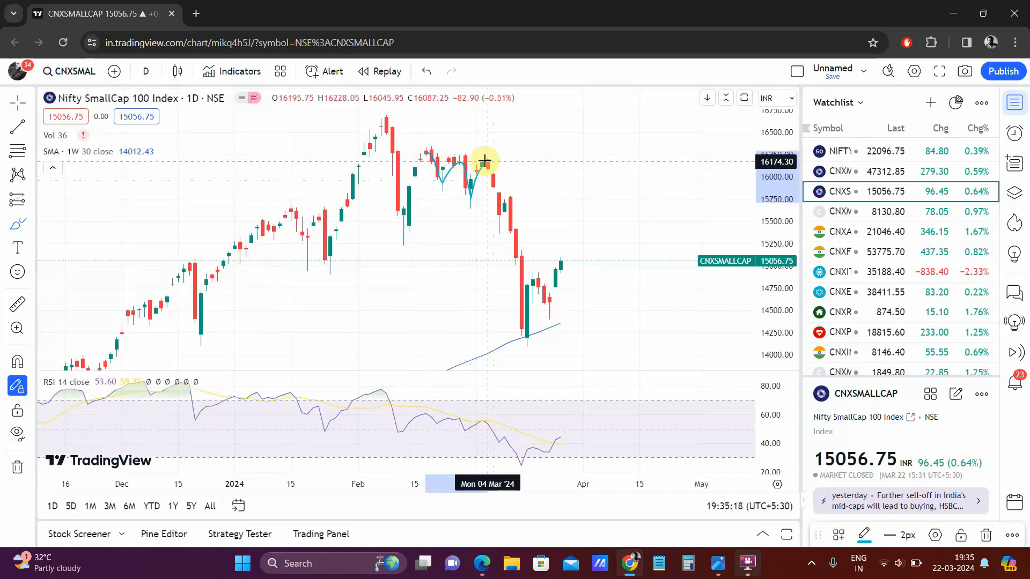
drag(485, 160, 526, 335)
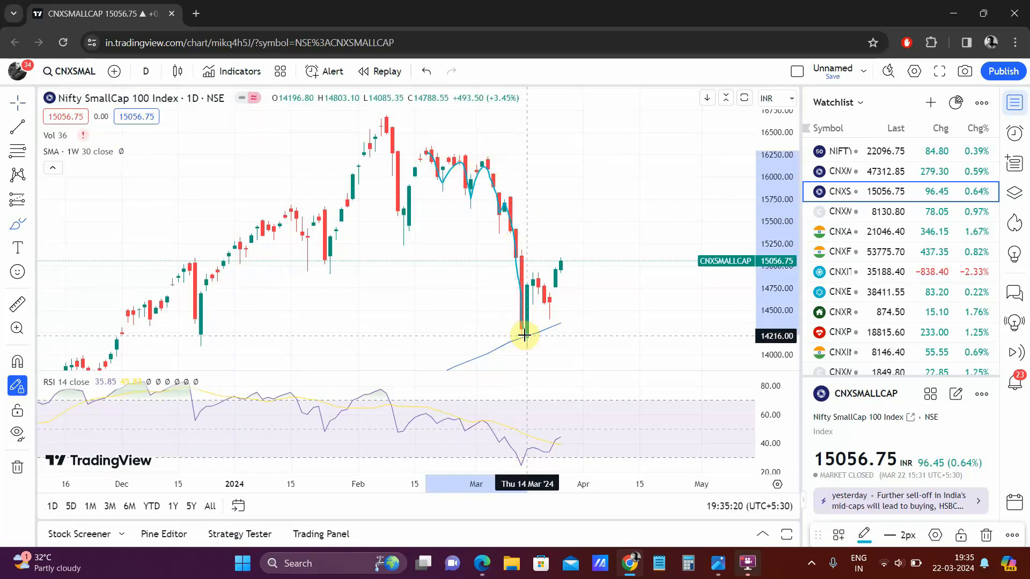
mouse_move(542, 296)
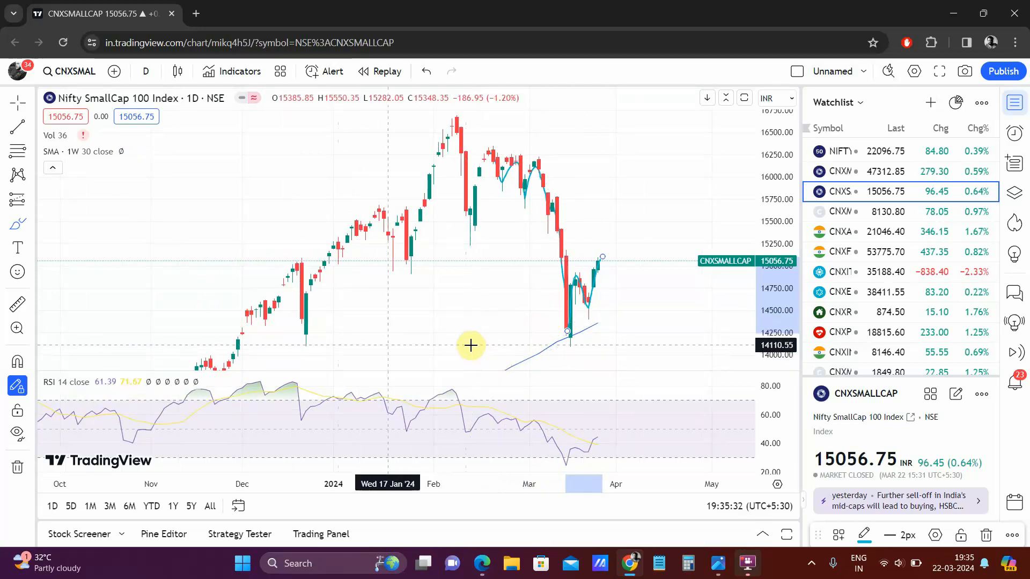
mouse_move(350, 367)
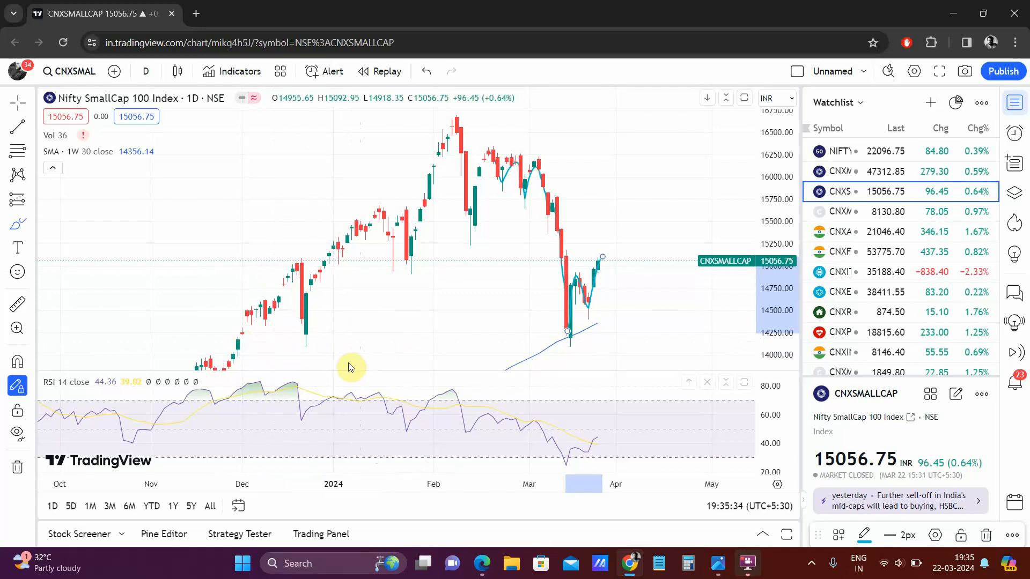
mouse_move(501, 151)
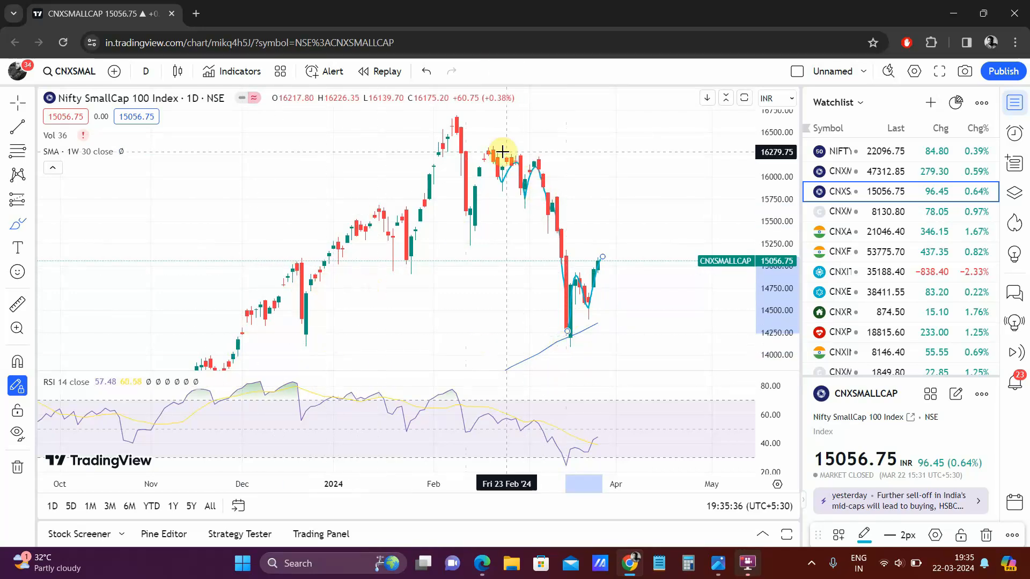
mouse_move(598, 262)
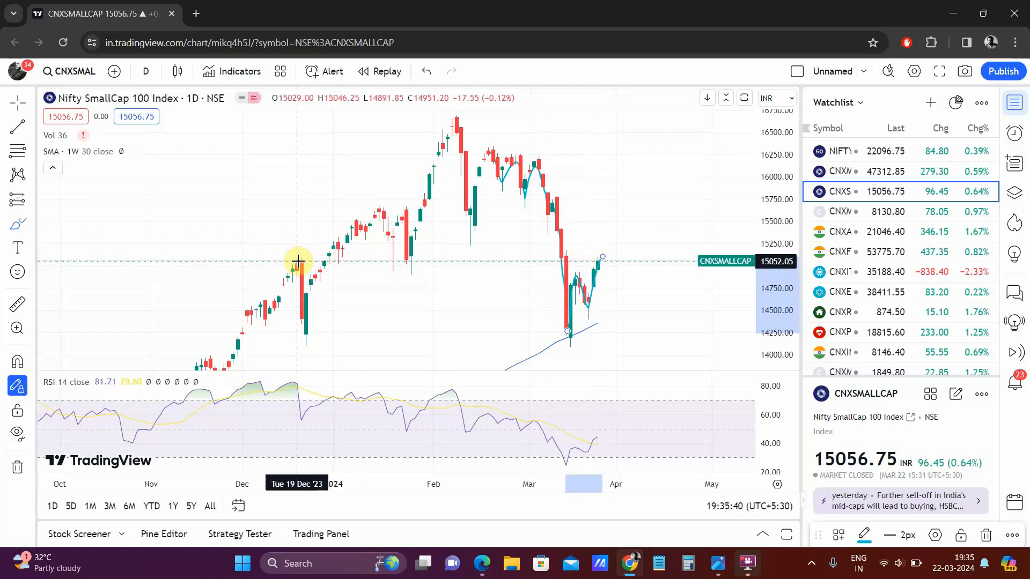
mouse_move(397, 266)
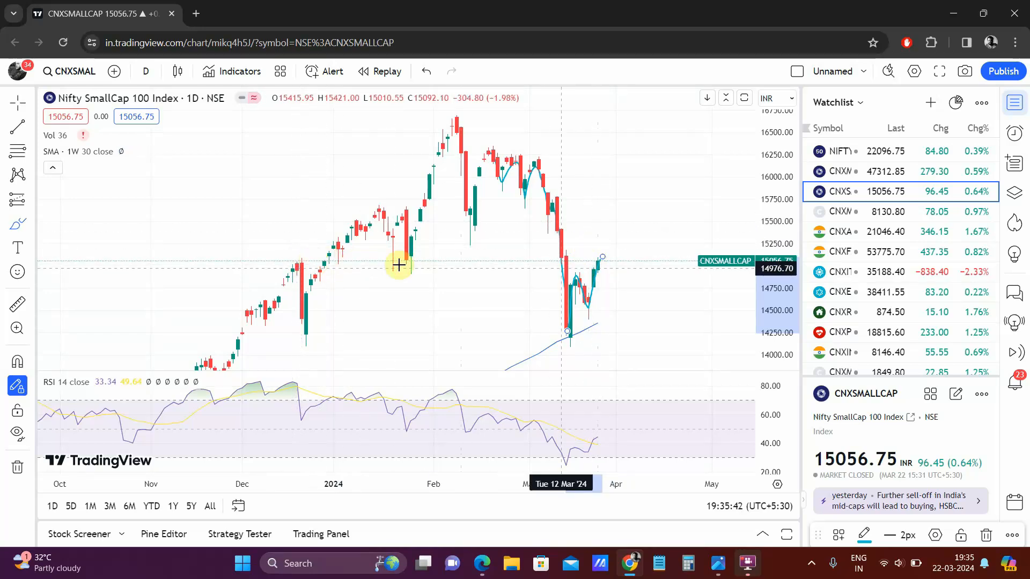
mouse_move(616, 296)
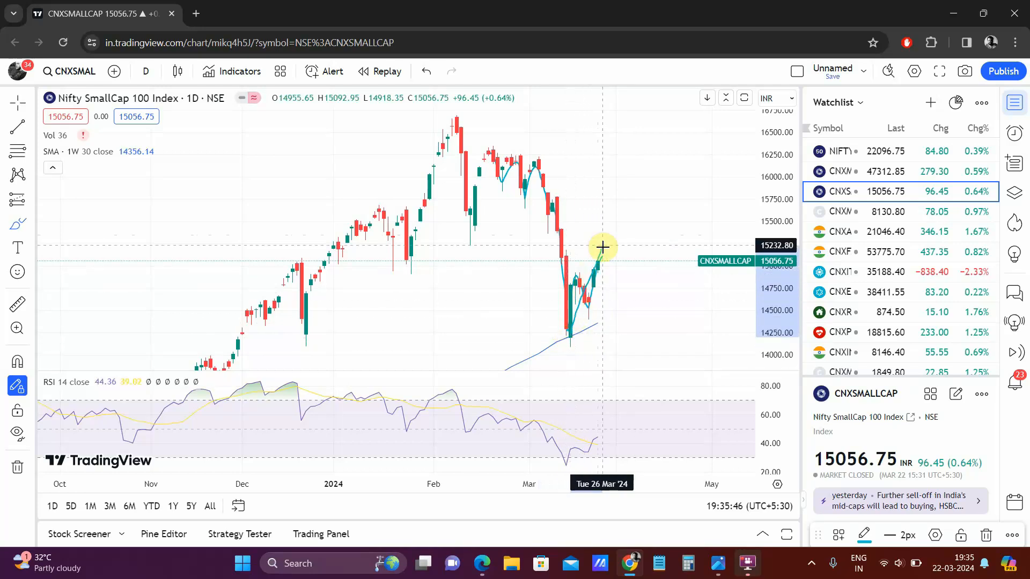
Step: Sketch a projected rise-and-fall arc into April right of the last candle
drag(603, 247, 684, 329)
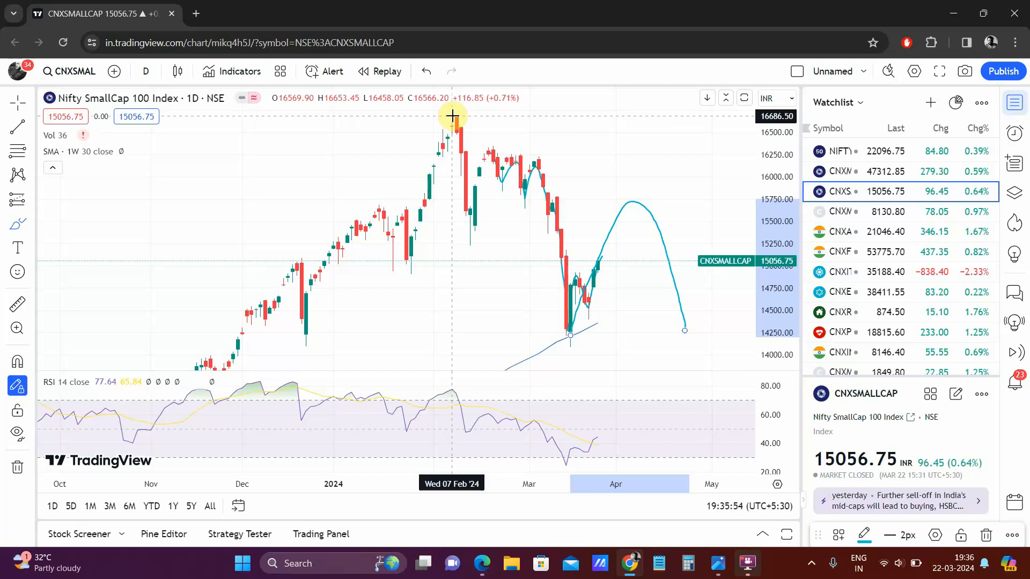
mouse_move(618, 122)
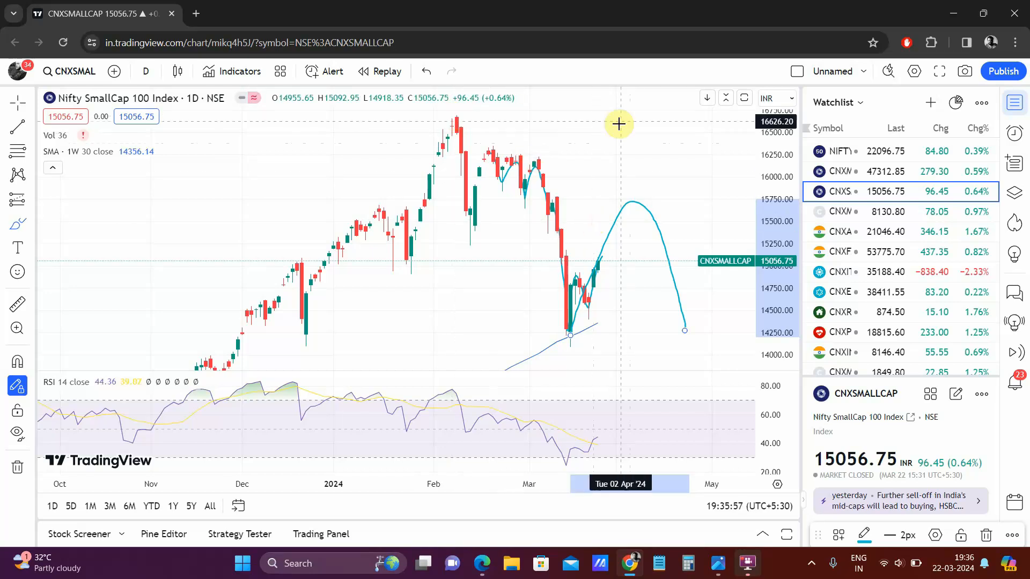
mouse_move(266, 306)
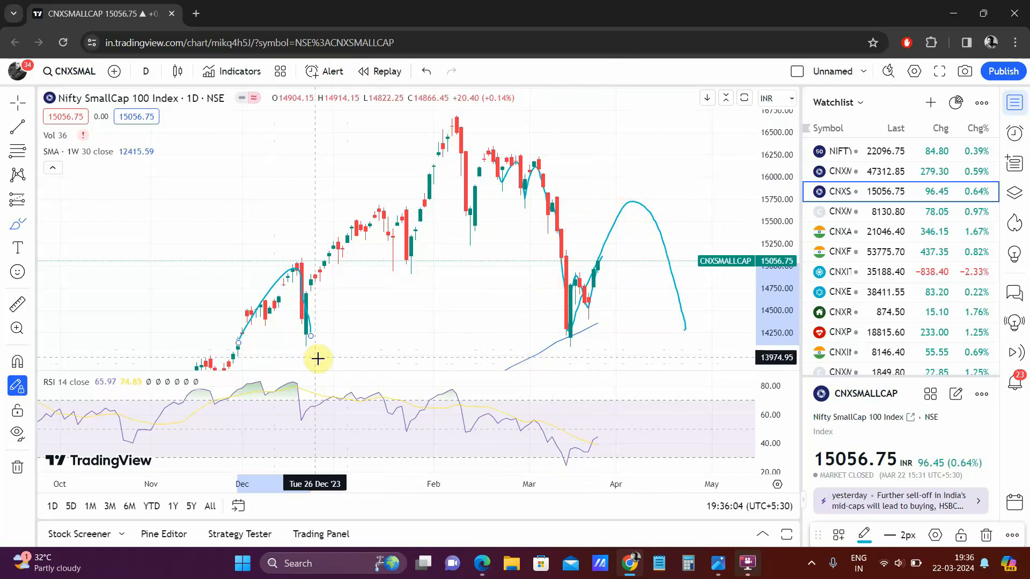
mouse_move(623, 312)
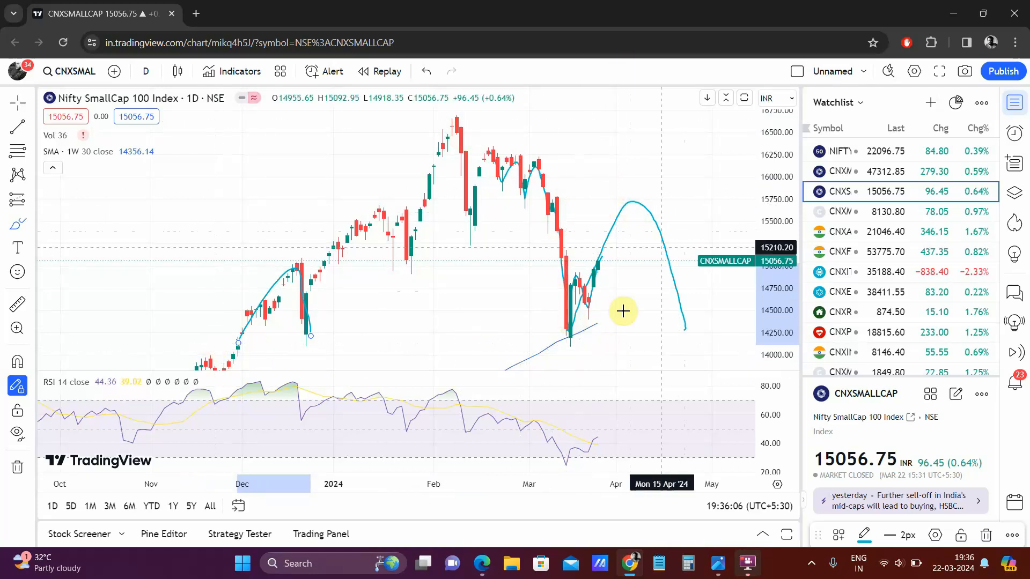
mouse_move(718, 317)
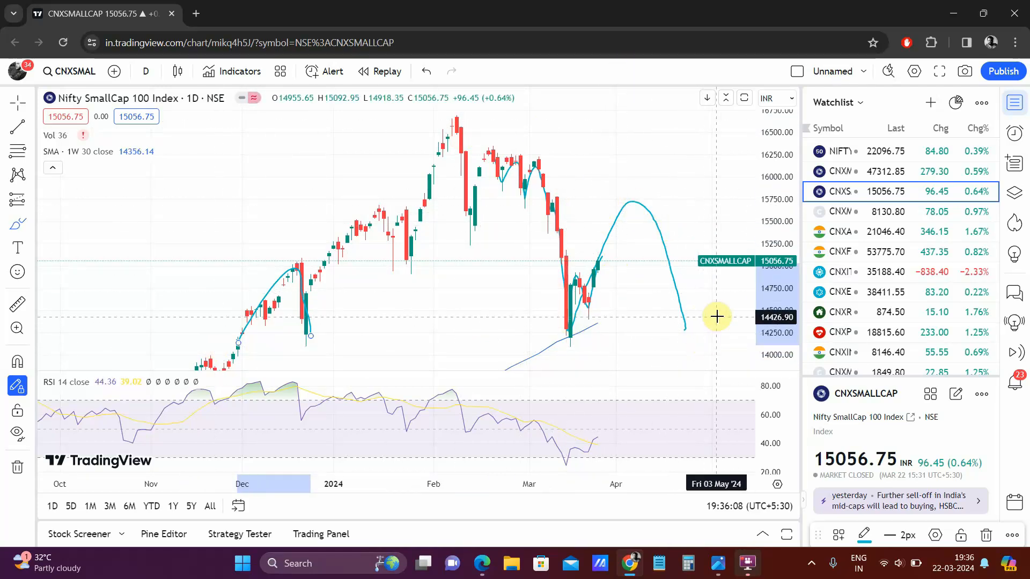
mouse_move(604, 267)
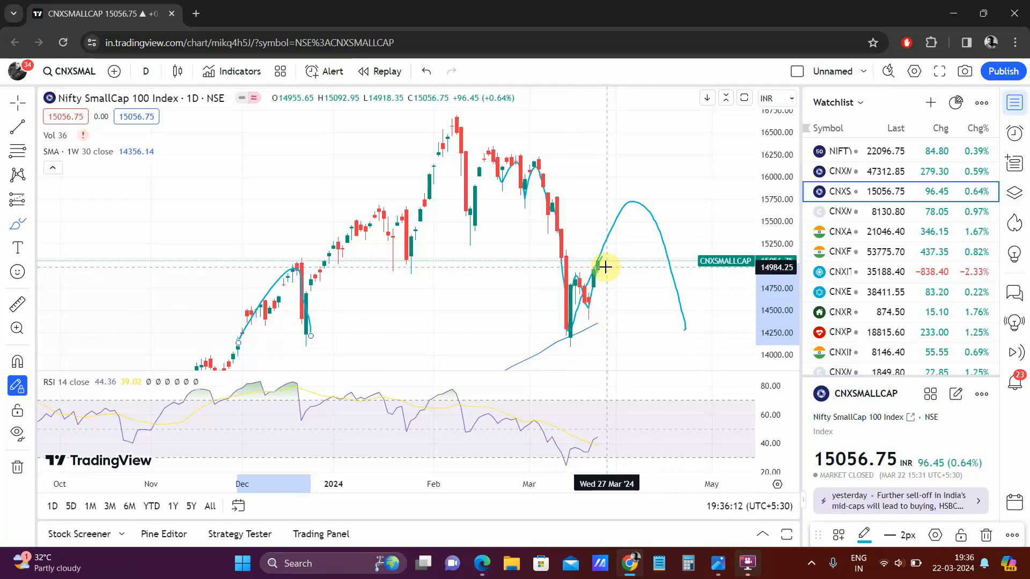
mouse_move(651, 288)
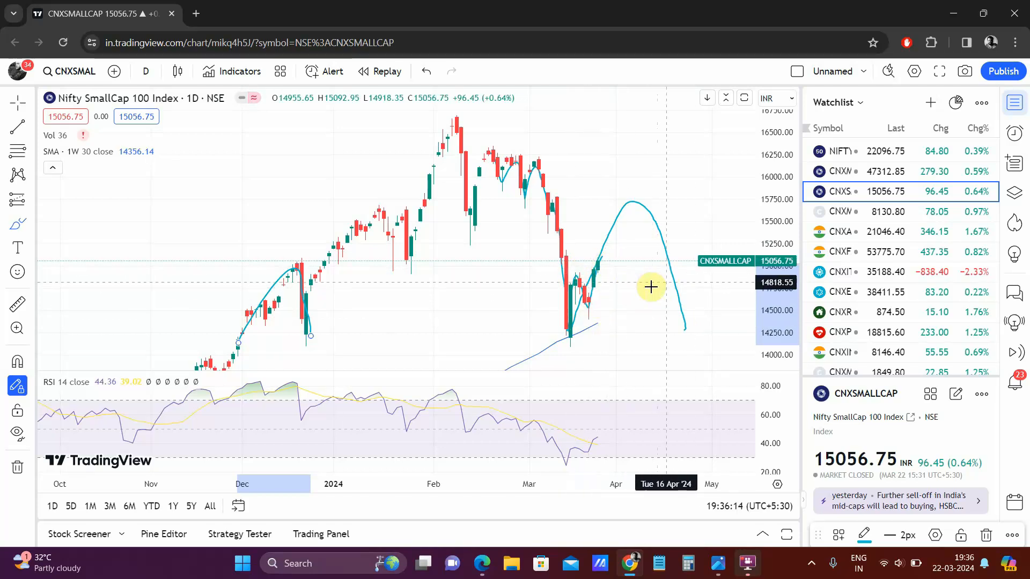
Step: Switch to the CNXMIDCAP chart, then show MARCH ACC DATA.jpg in the Photos app
click(855, 172)
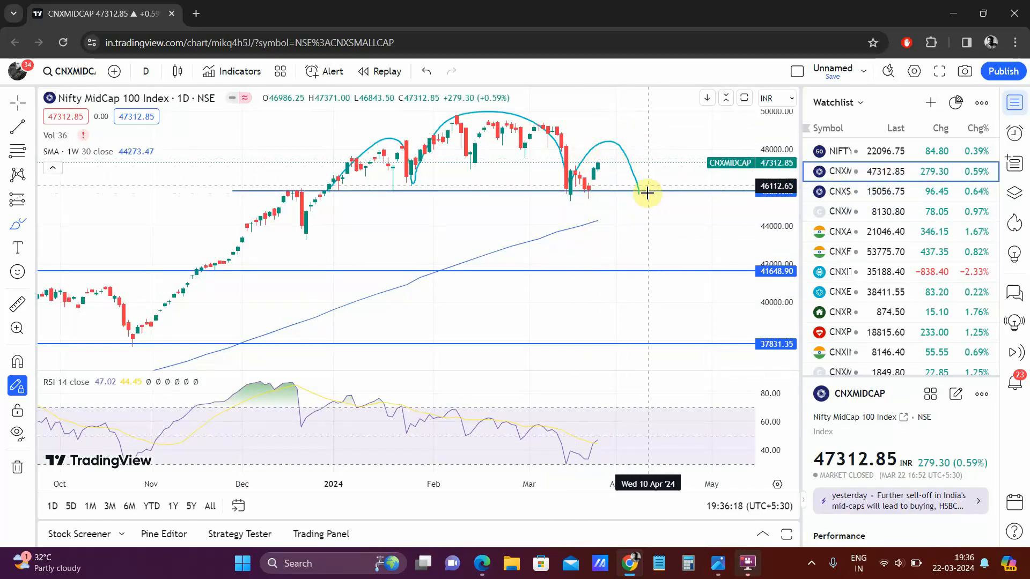
mouse_move(605, 175)
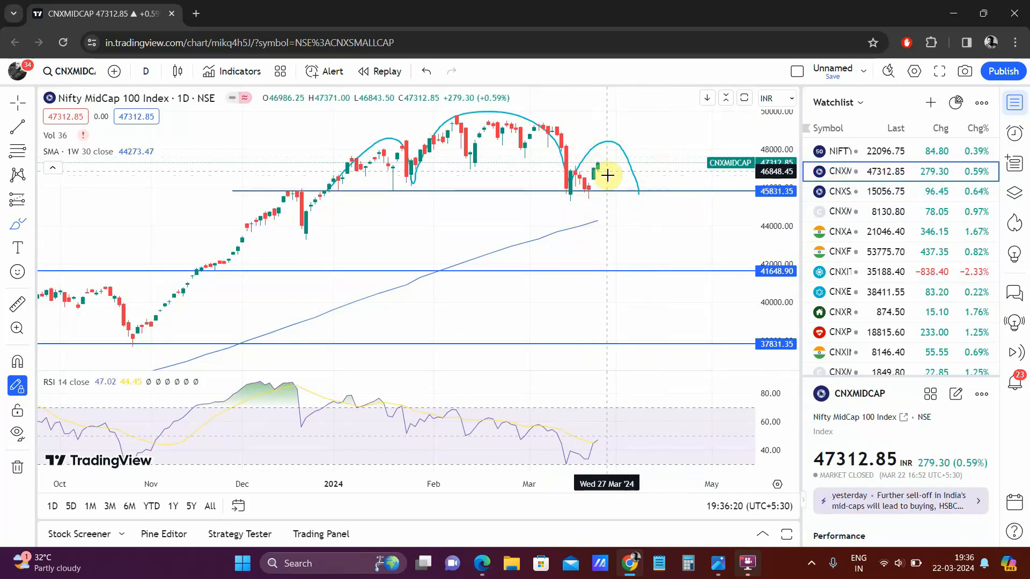
mouse_move(602, 162)
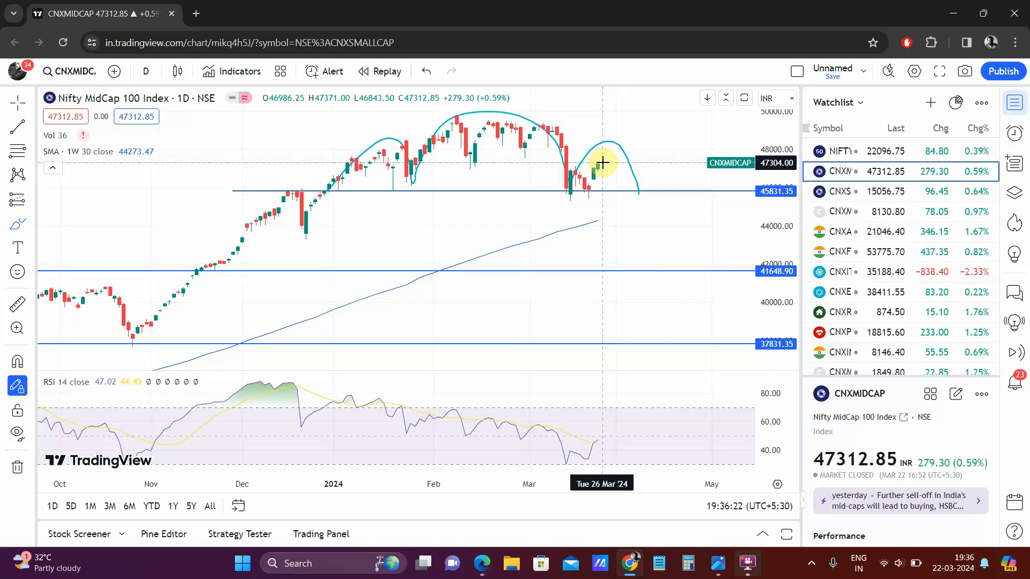
mouse_move(680, 252)
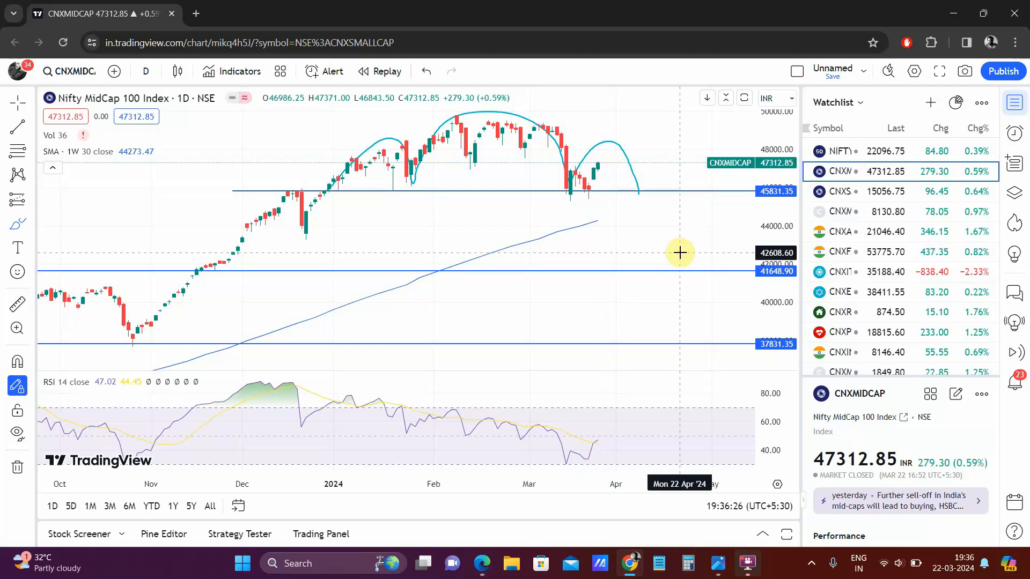
click(718, 563)
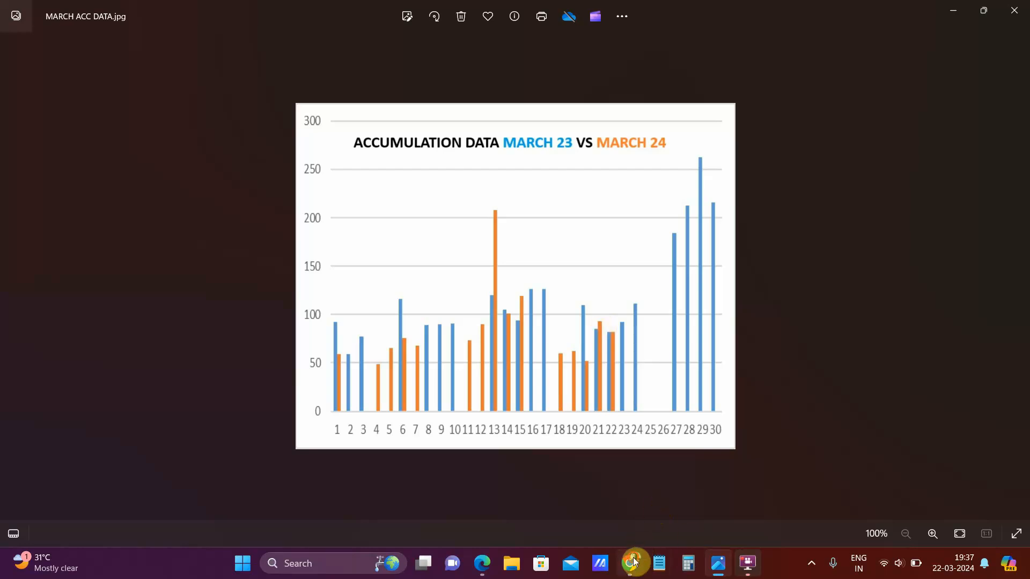
Step: Return from the picture to the Nifty MidCap 100 chart in Chrome
click(630, 563)
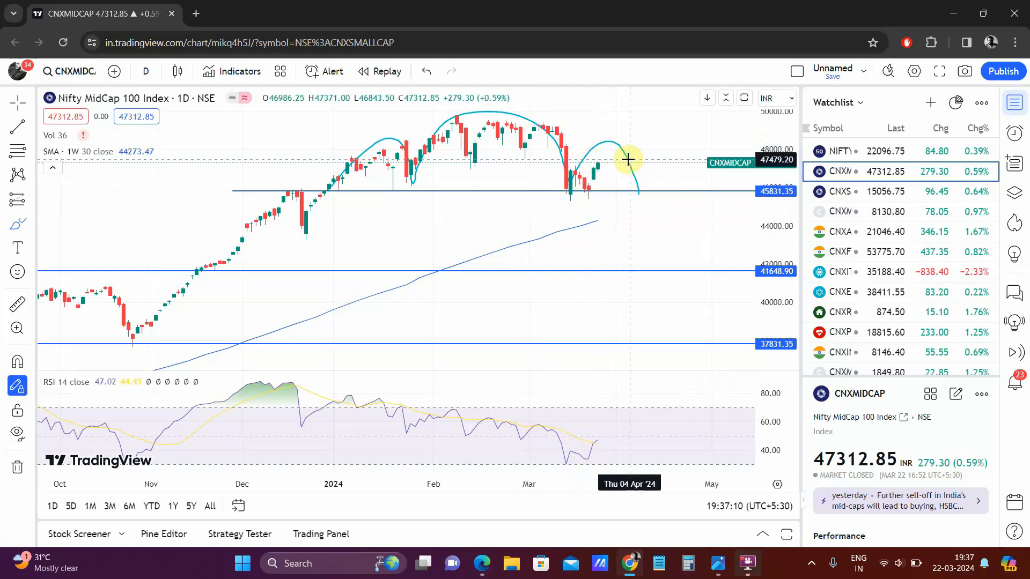
mouse_move(659, 245)
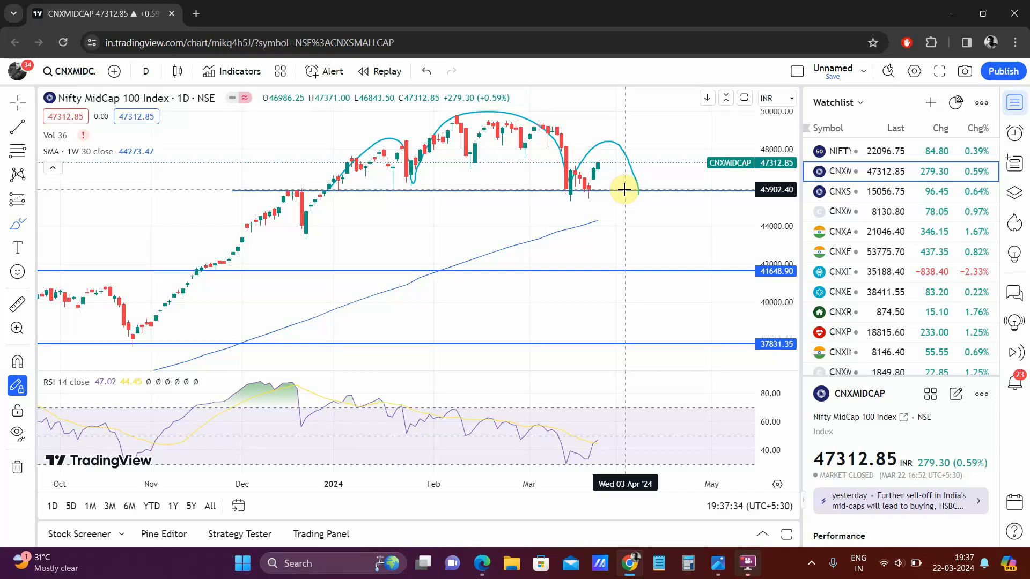
mouse_move(490, 563)
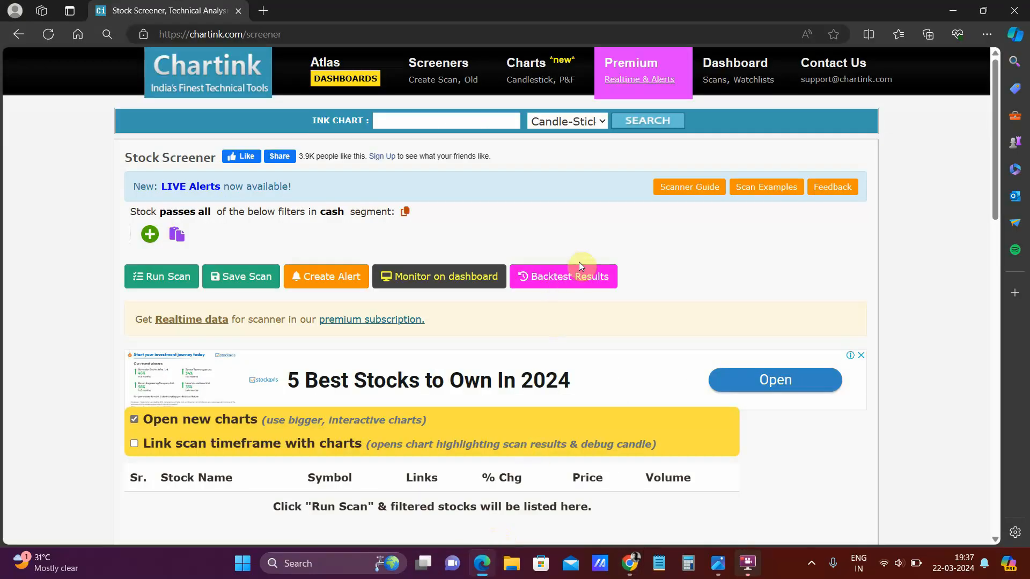
mouse_move(588, 244)
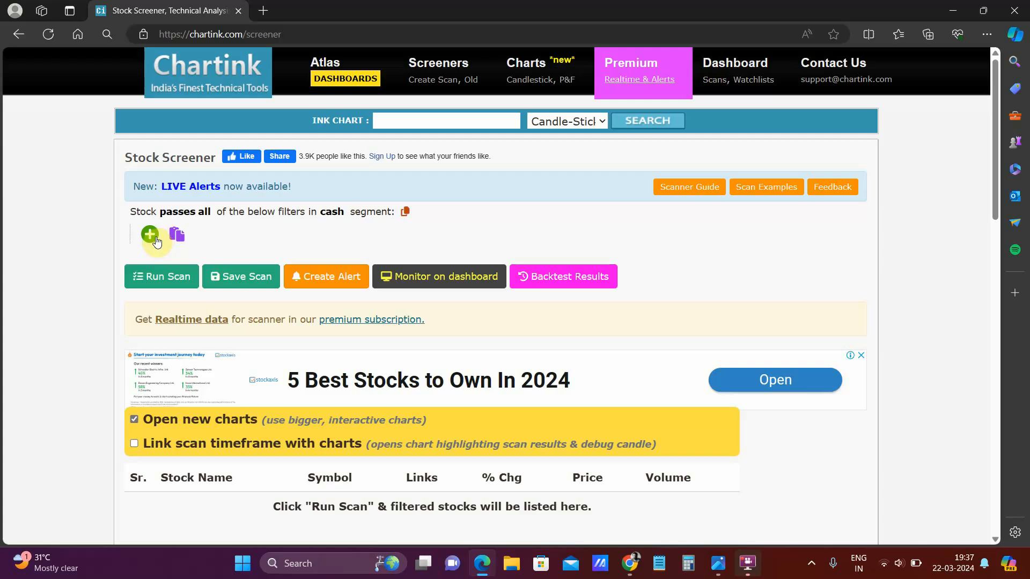
Step: Add a filter: Daily Close greater than or equal to Daily SMA of Close, period 15
click(150, 235)
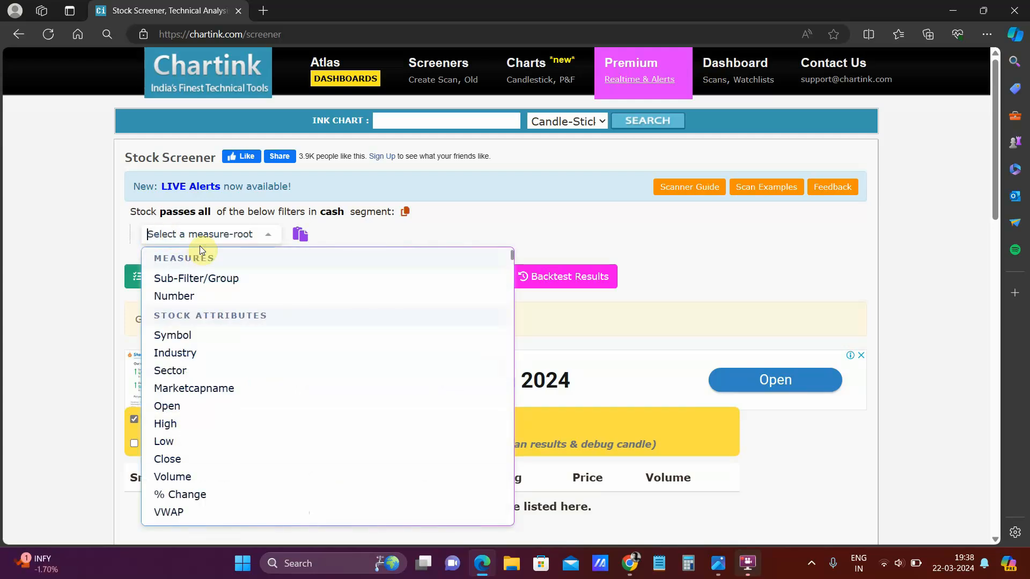
click(168, 458)
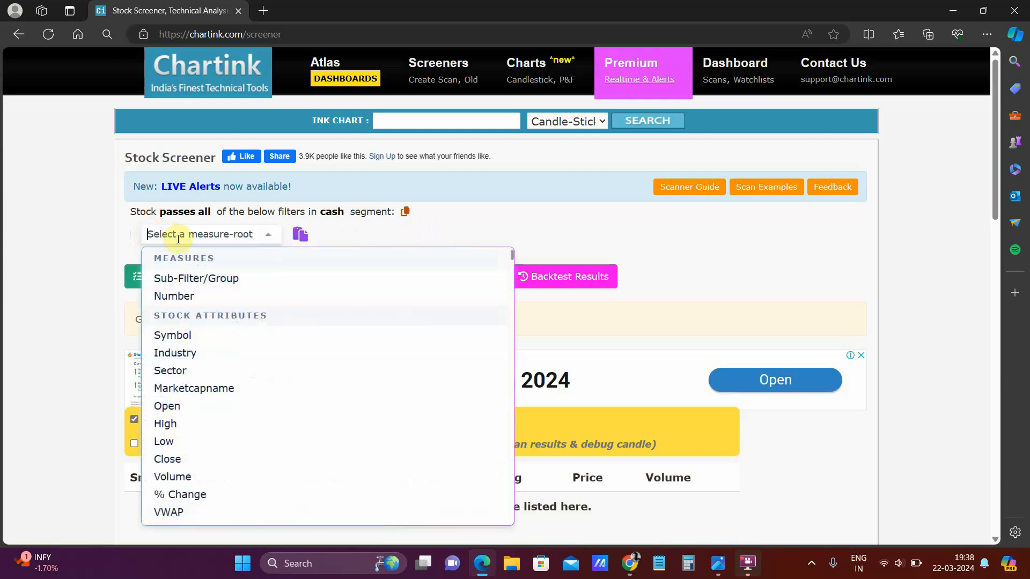
click(167, 459)
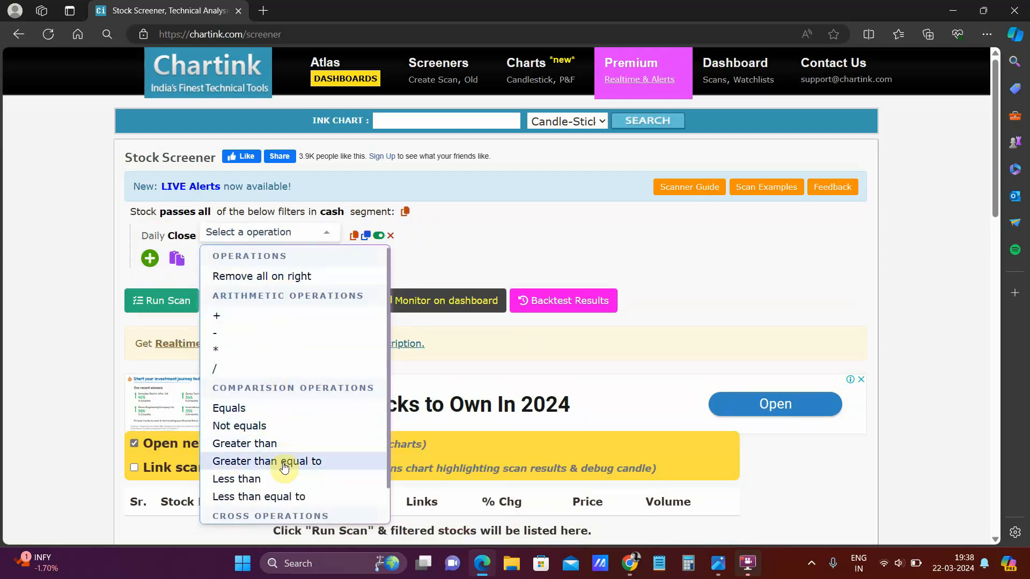
click(266, 461)
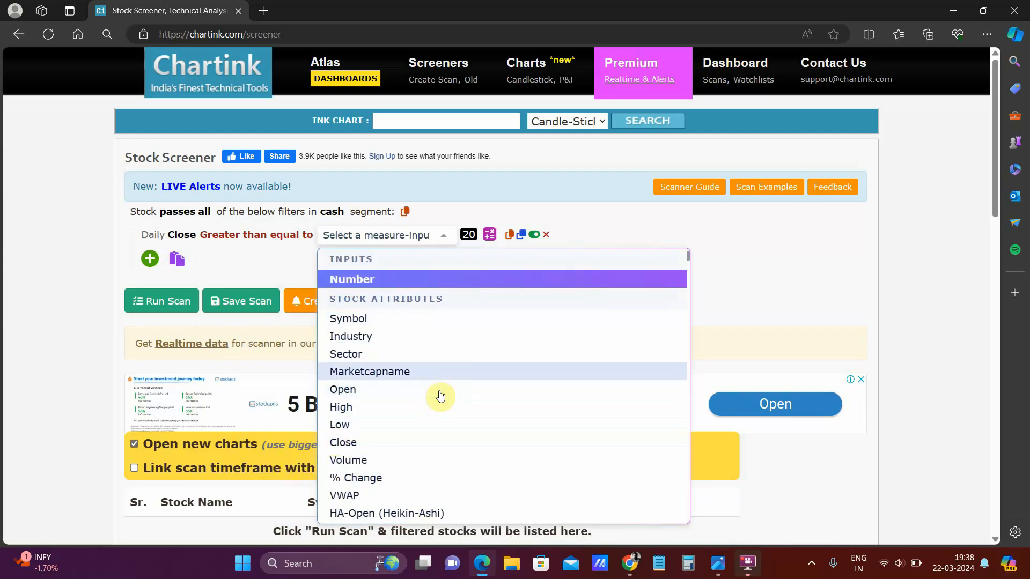
mouse_move(455, 379)
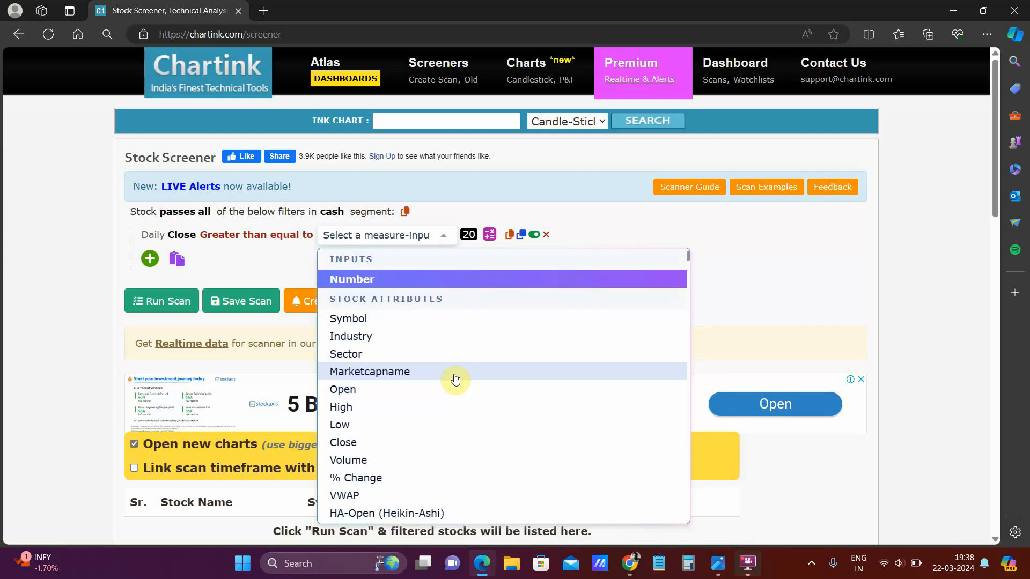
text(SMA)
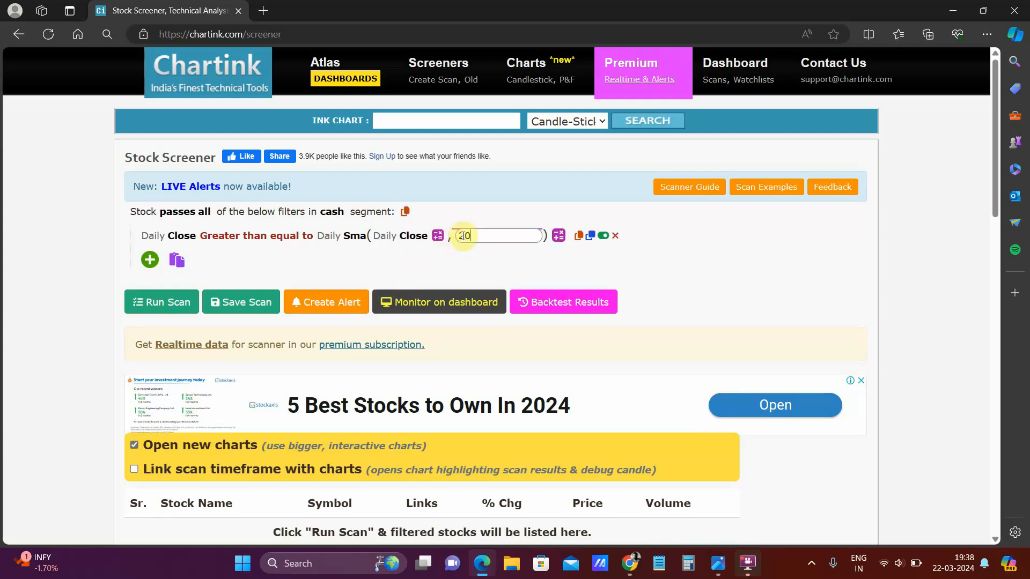
text(15)
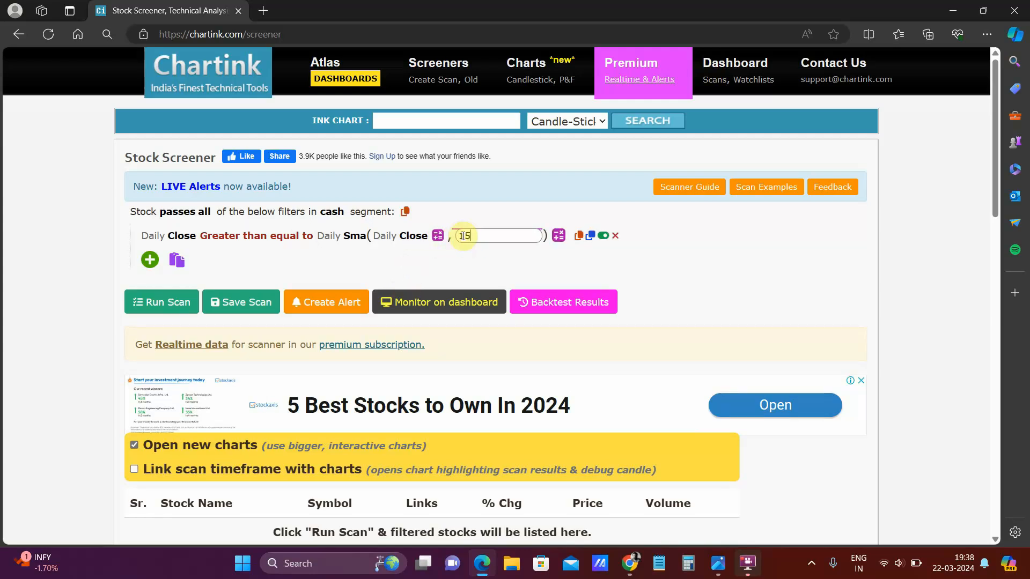
Step: Run the SMA scan and mark the 1,129 filtered-stocks count in the results
click(161, 302)
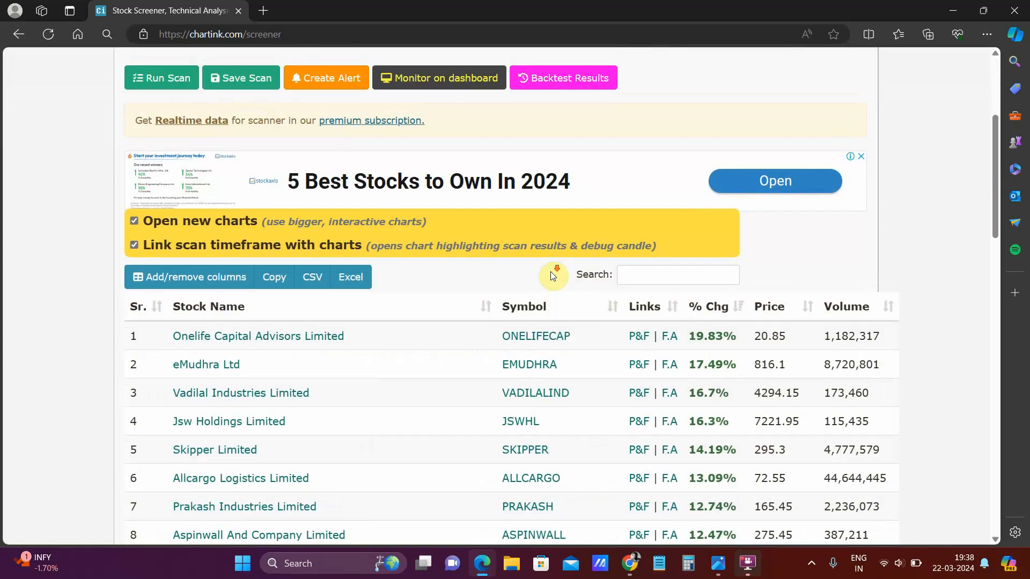
scroll(down, 3)
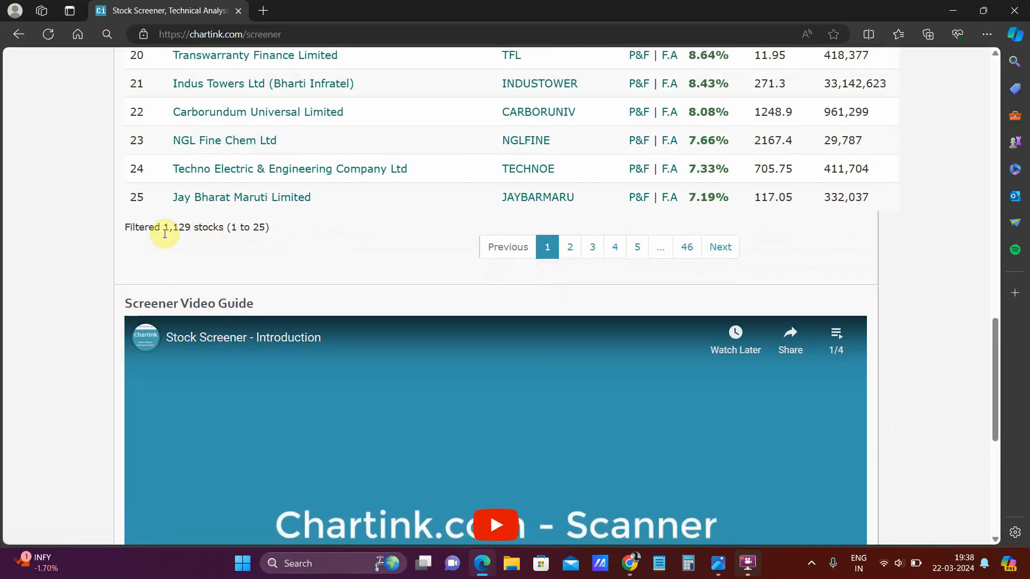
double_click(177, 228)
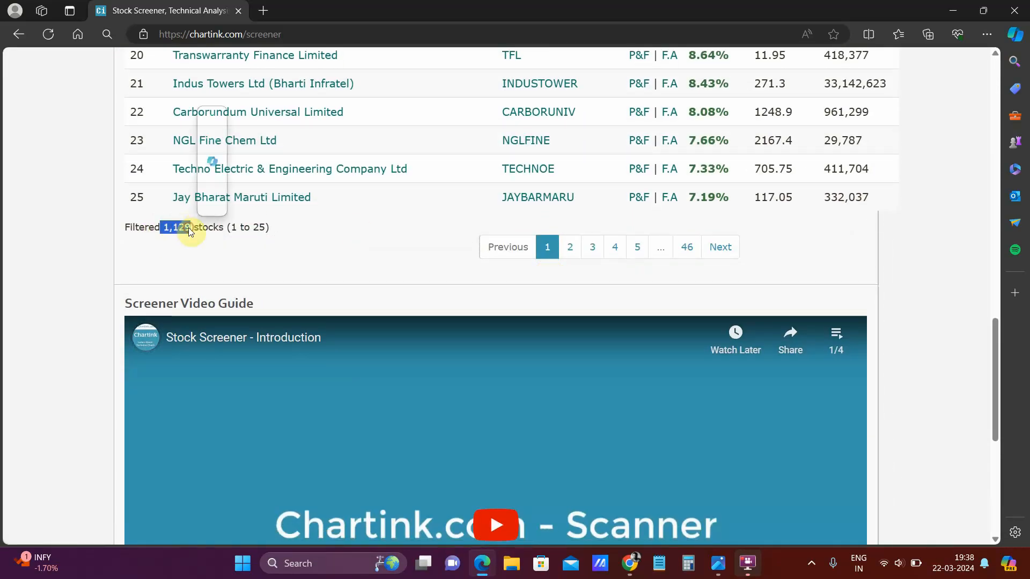
scroll(up, 3)
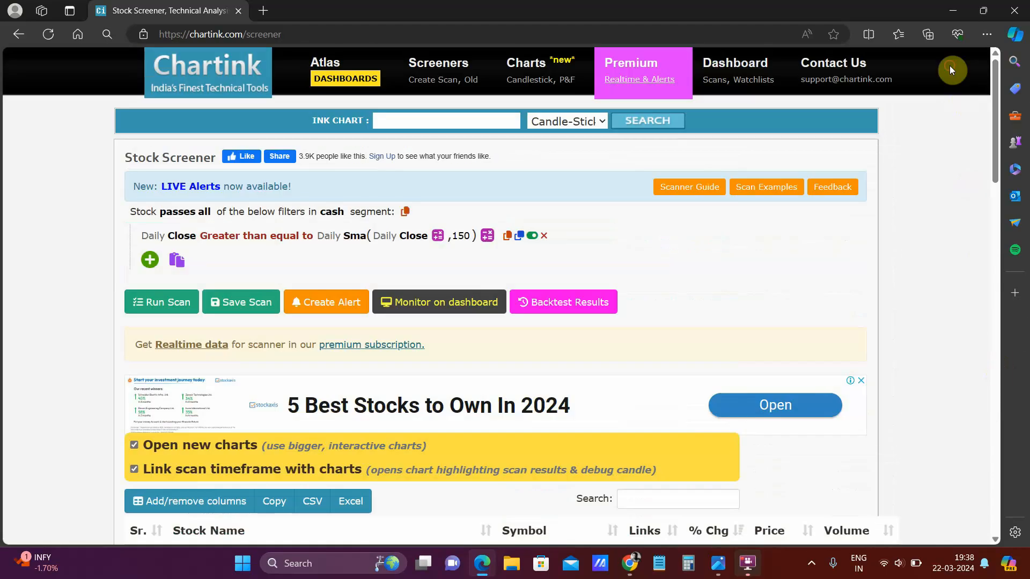
mouse_move(927, 173)
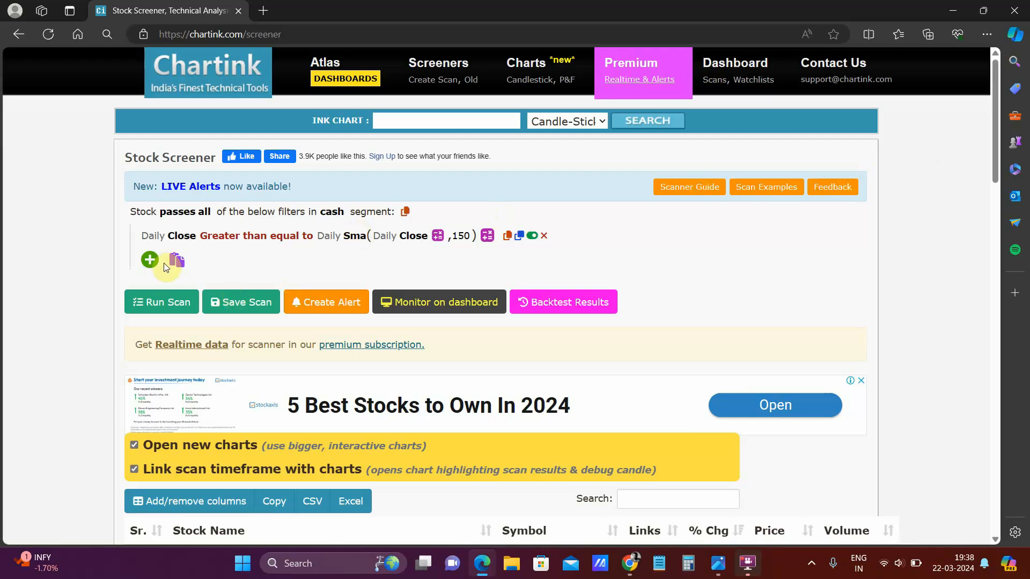
Step: Add a Market Cap less than 10000 filter and rerun, narrowing to 822 stocks
click(149, 260)
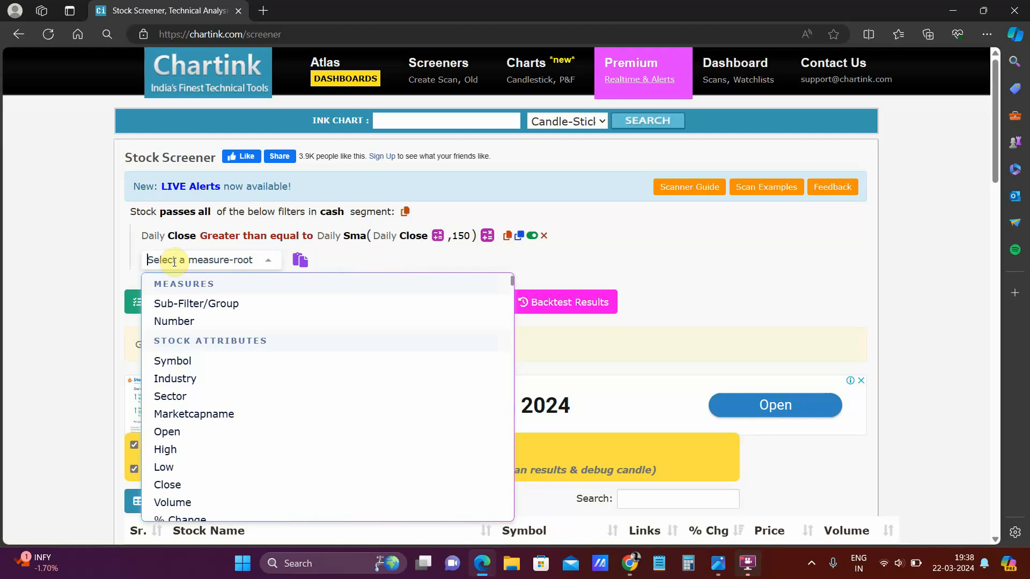
text(MARKE)
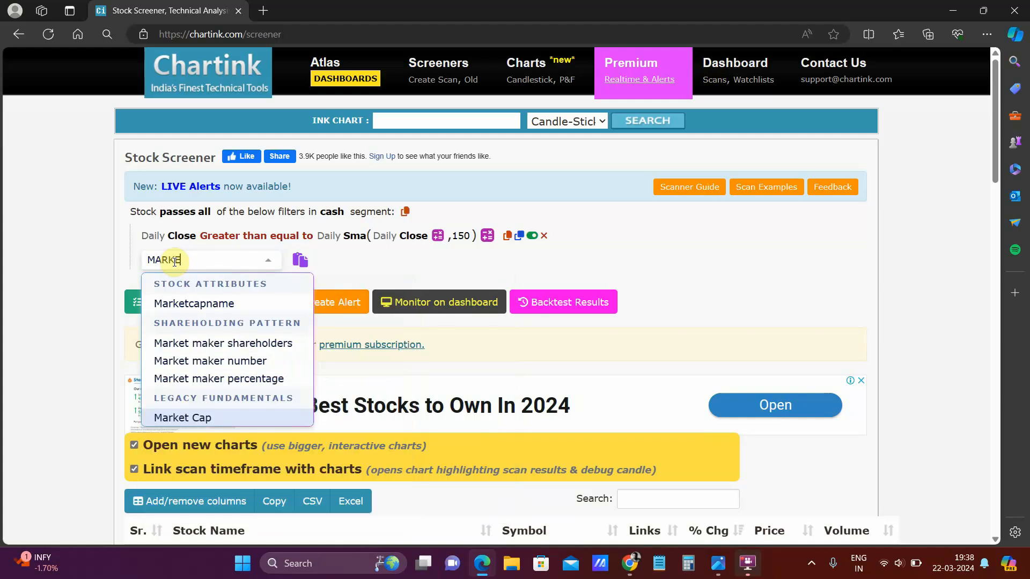
text(T CA)
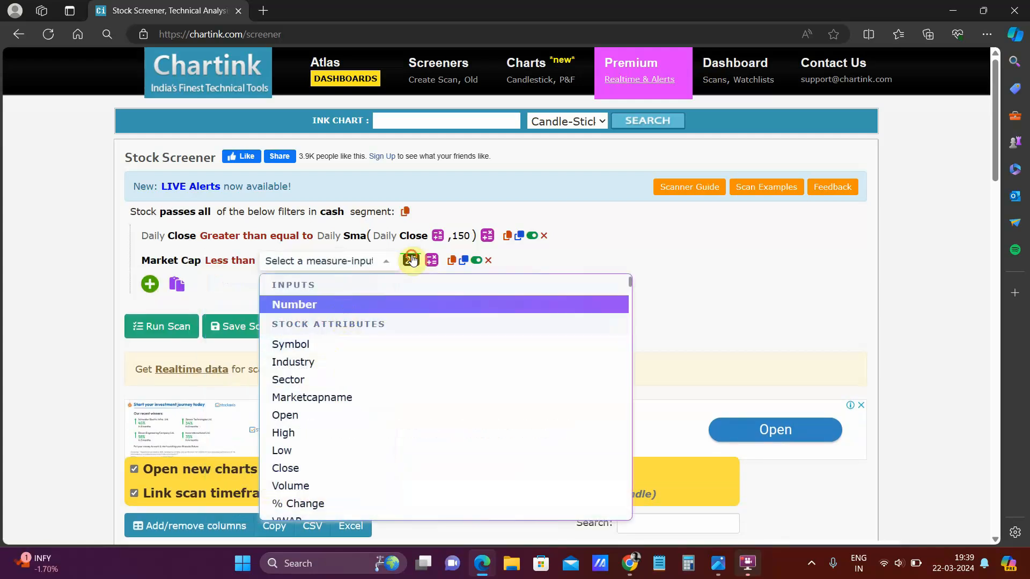
click(294, 303)
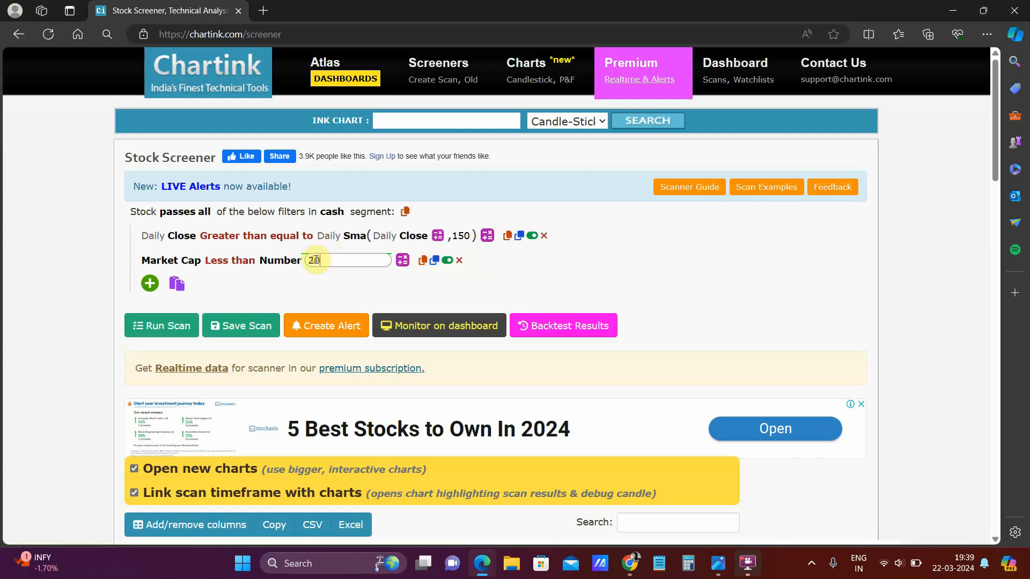
text(10000)
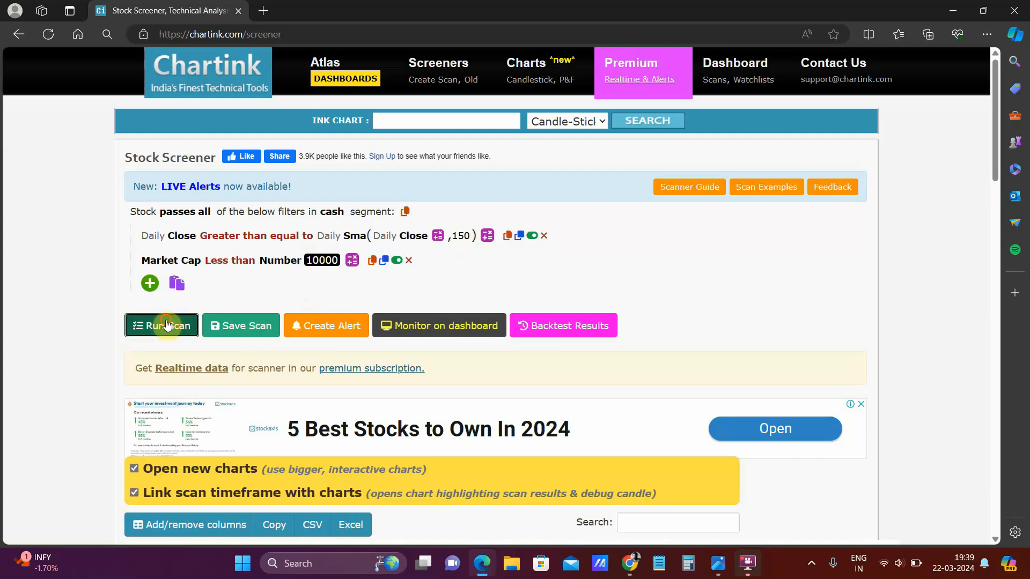
click(161, 325)
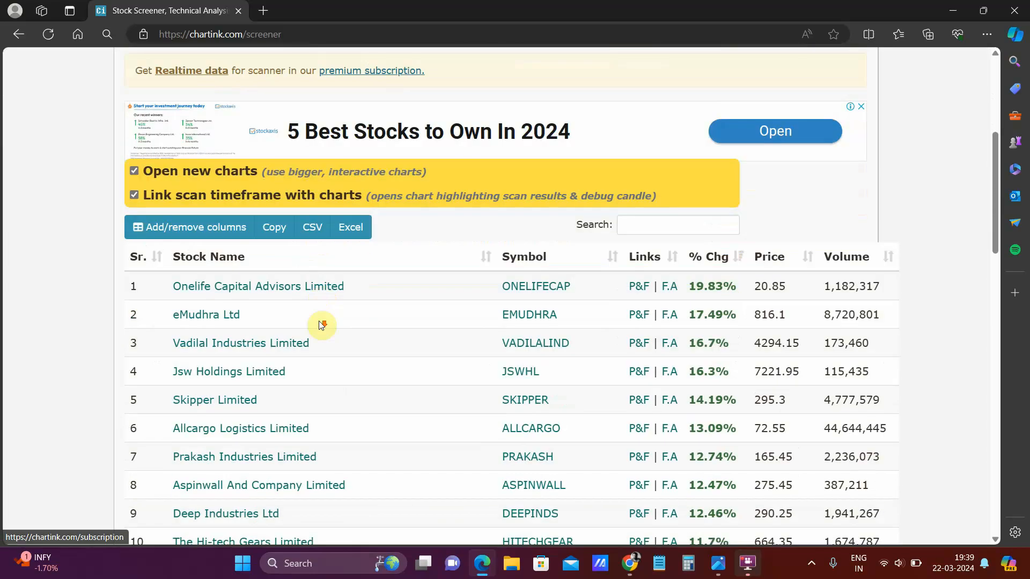
scroll(down, 3)
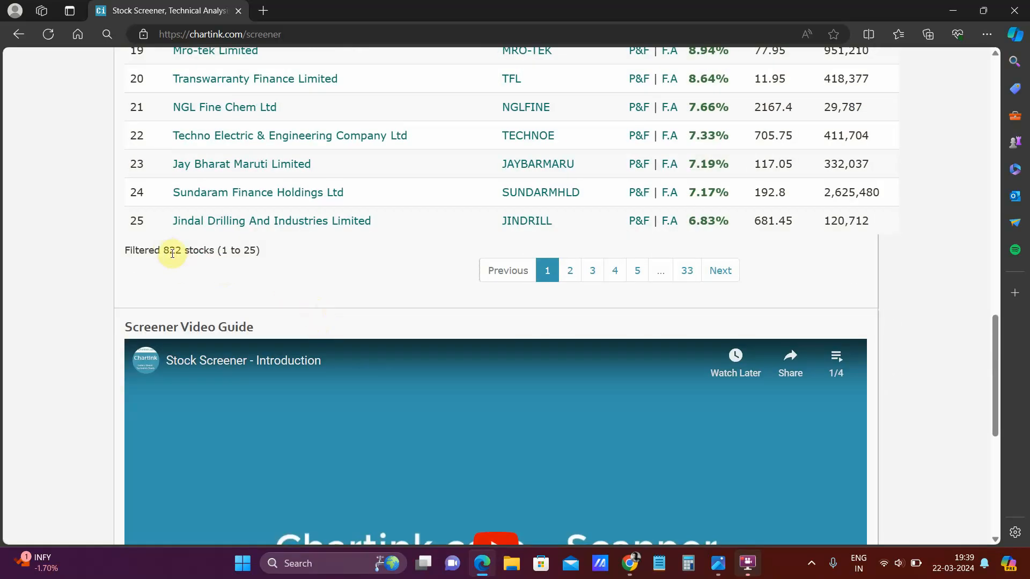
mouse_move(966, 263)
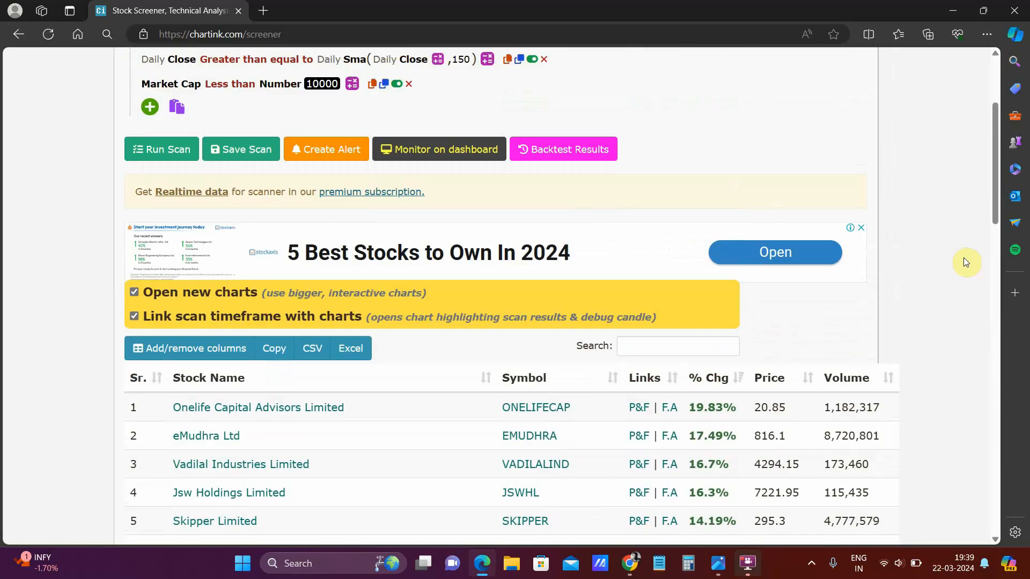
scroll(up, 3)
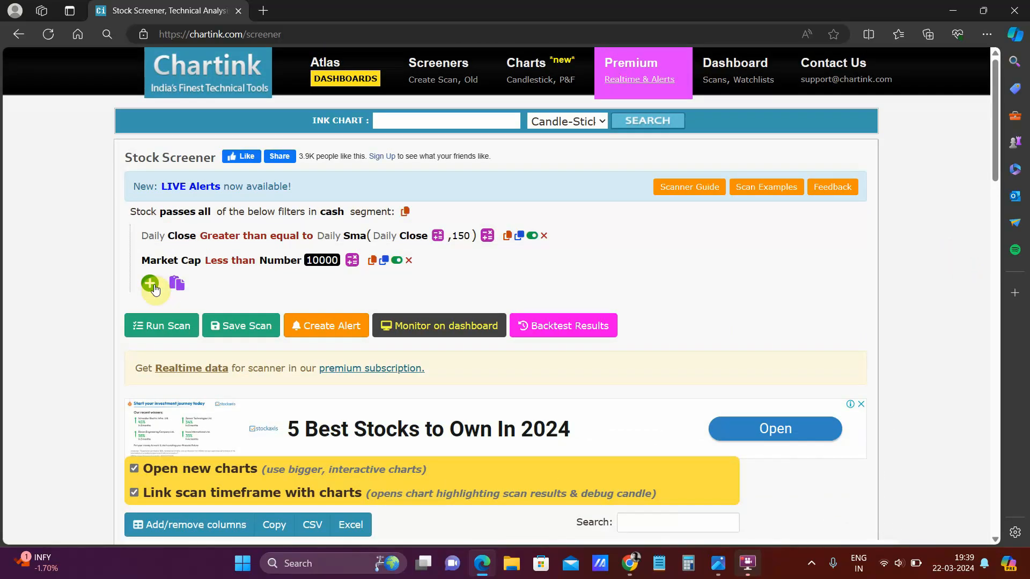
Step: Add a third filter: Market Cap greater than the number 500
click(150, 283)
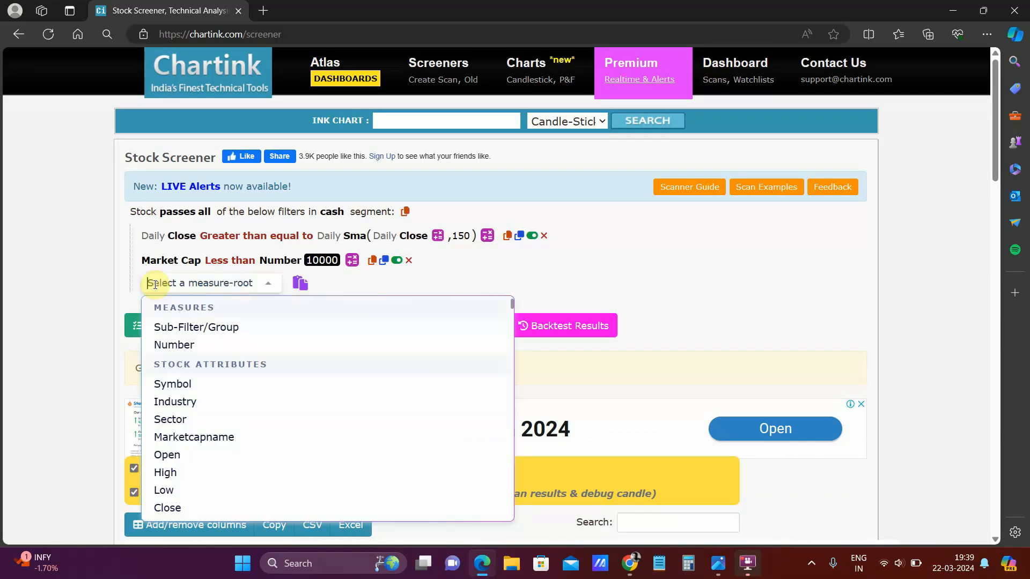
text(MARKET)
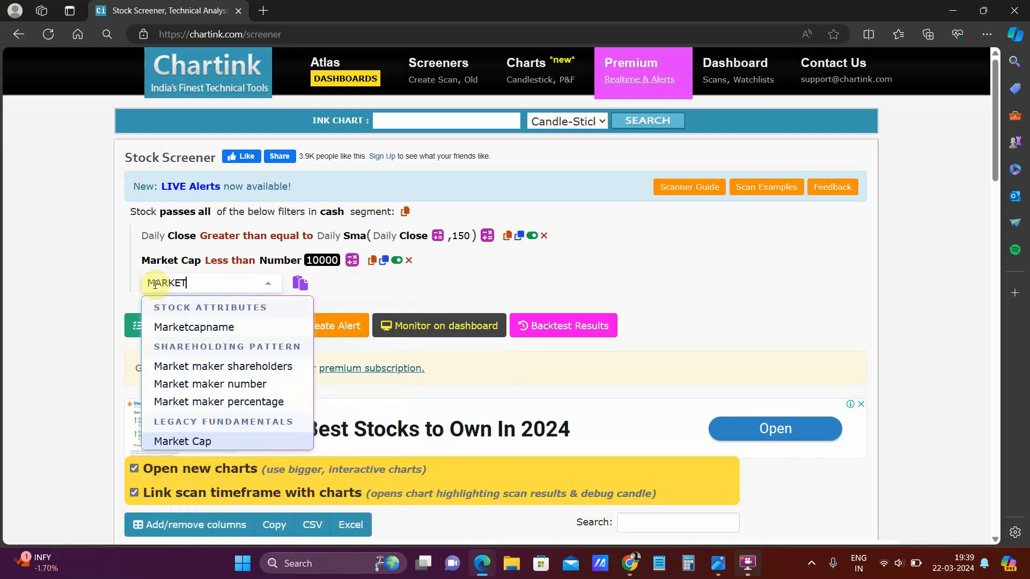
click(183, 441)
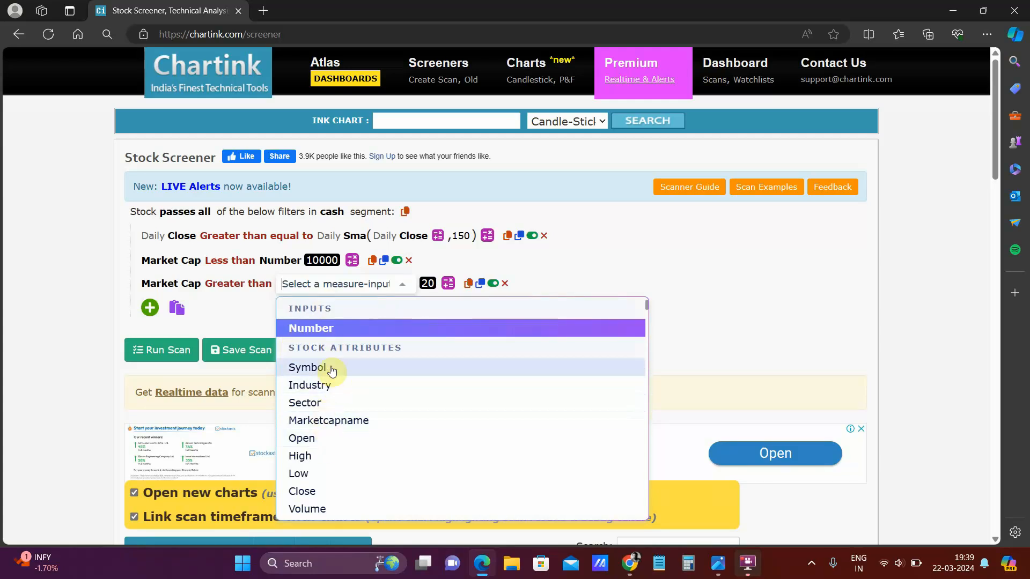
click(311, 328)
text(500)
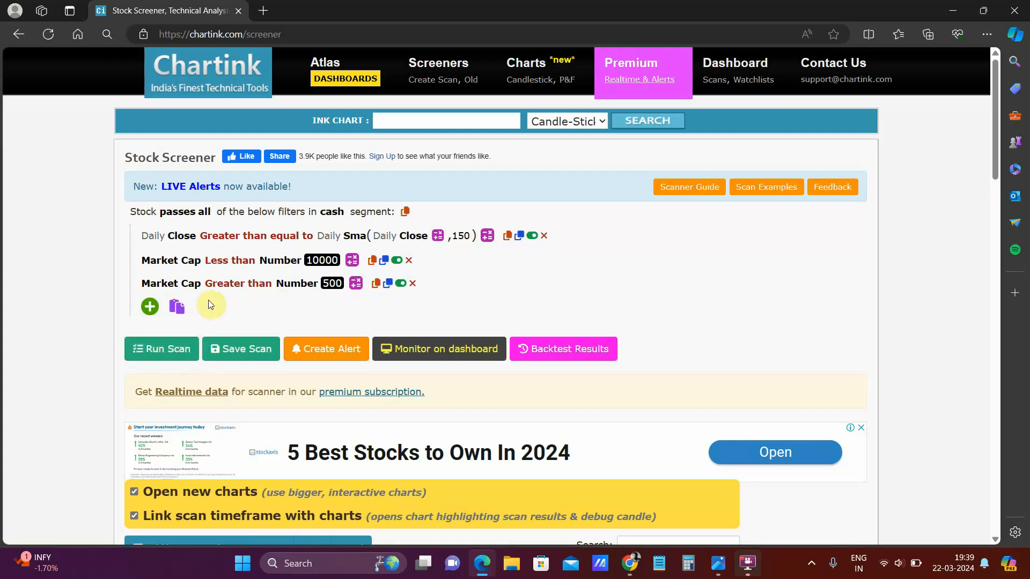
Step: Rerun the scan with all three filters and review the results
click(161, 349)
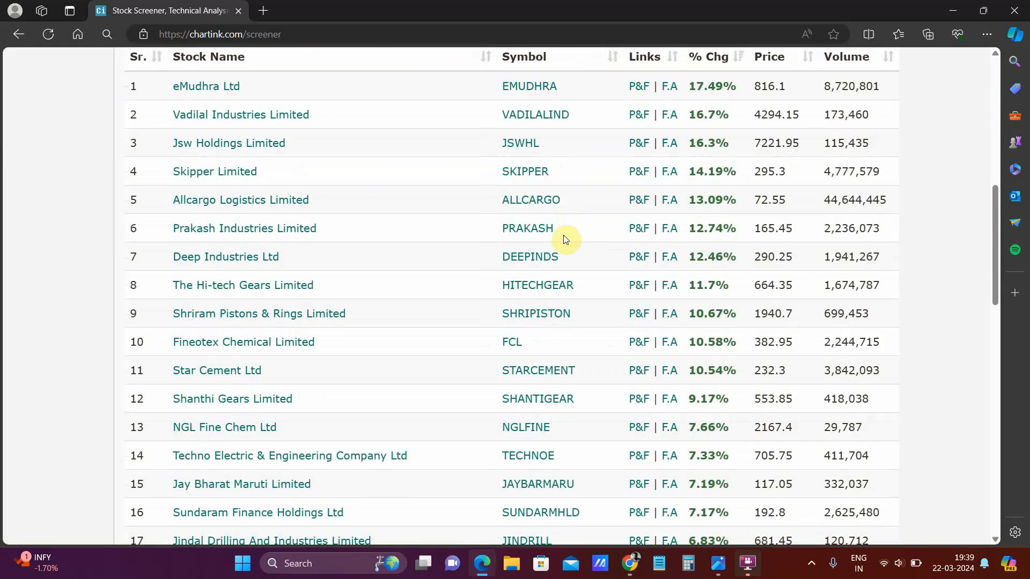
scroll(down, 3)
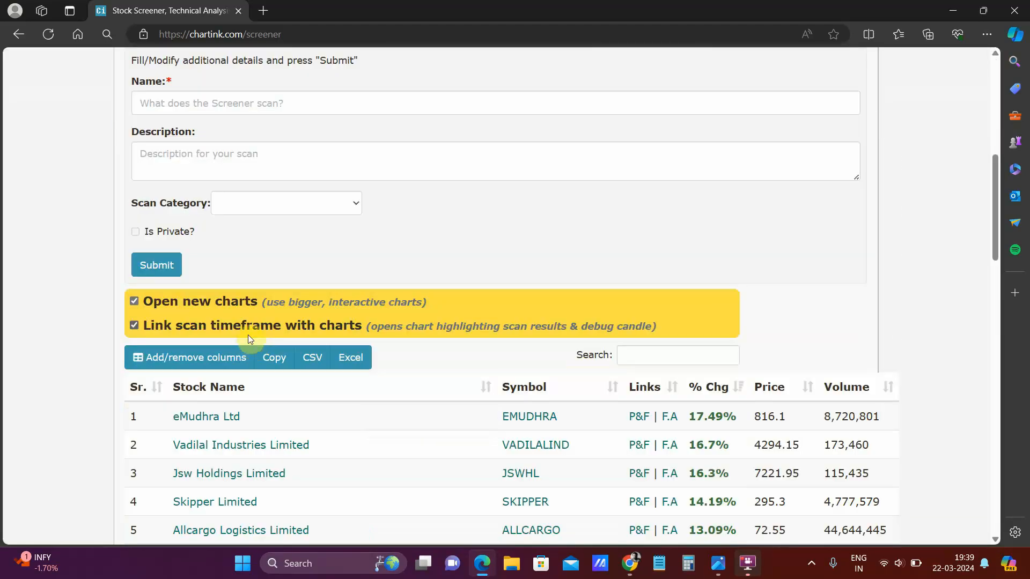
Step: Name the scan 'ABOVE 30 WMA SMALLCAPS', describe it 'ABOVE 30 WMA', and submit
click(495, 103)
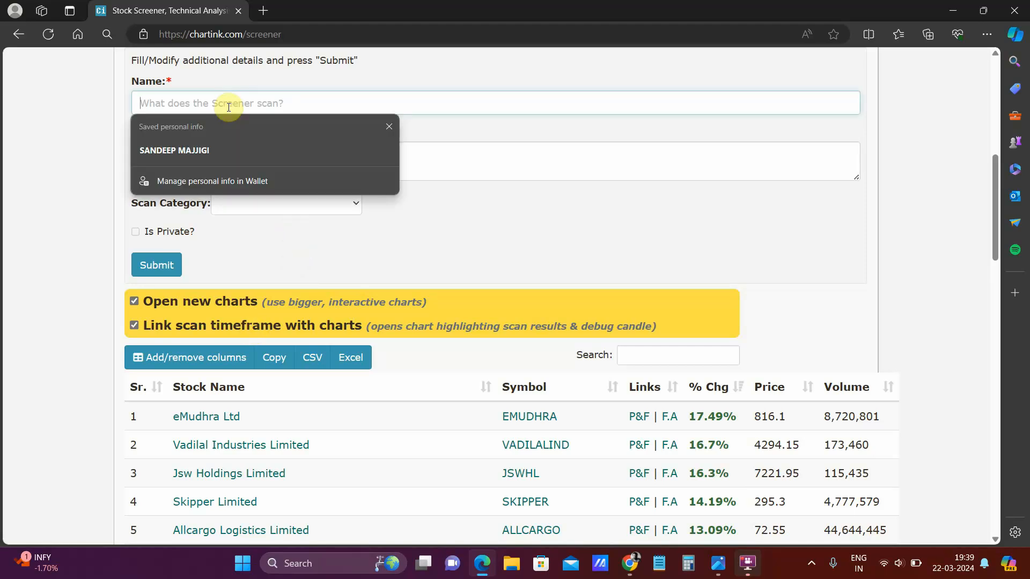
text(ABOVE 30 EMA SMALLCAPS)
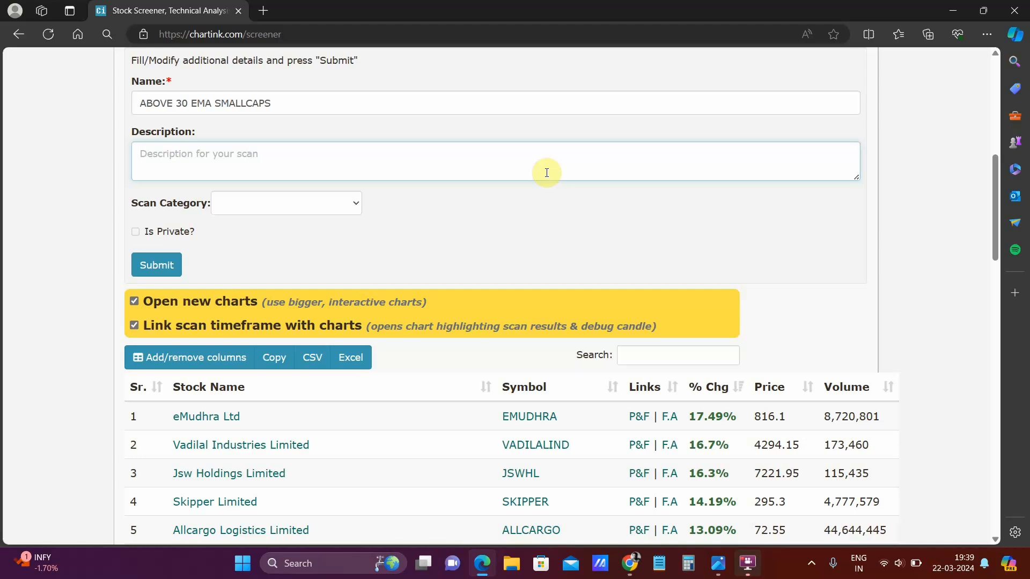
text(ABIV)
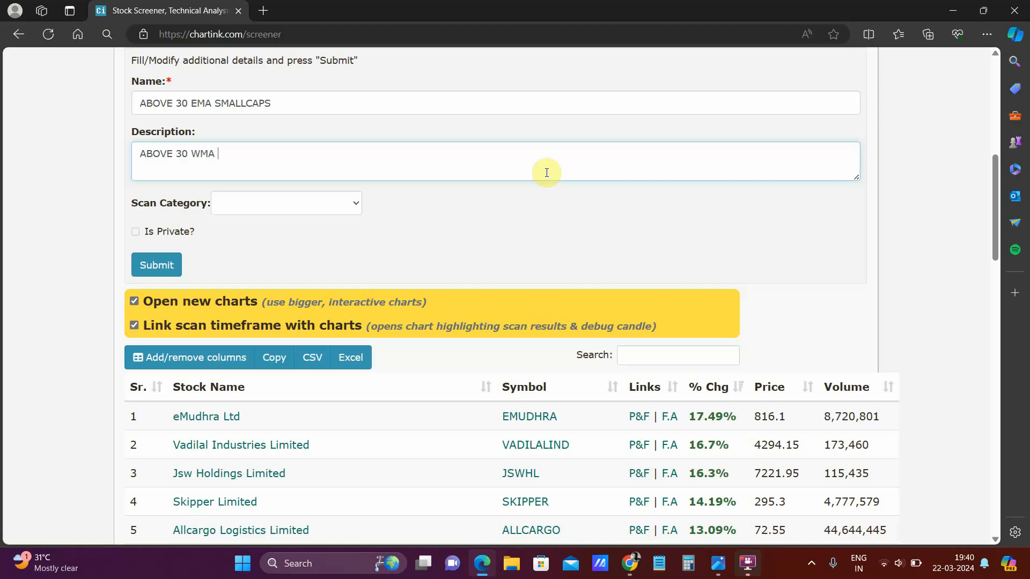
click(200, 103)
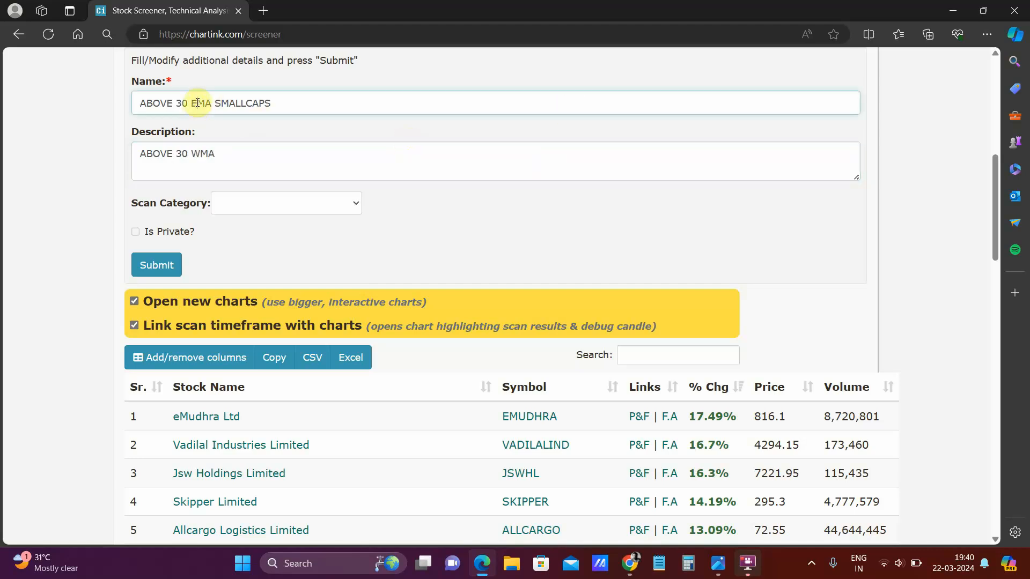
text(WMA)
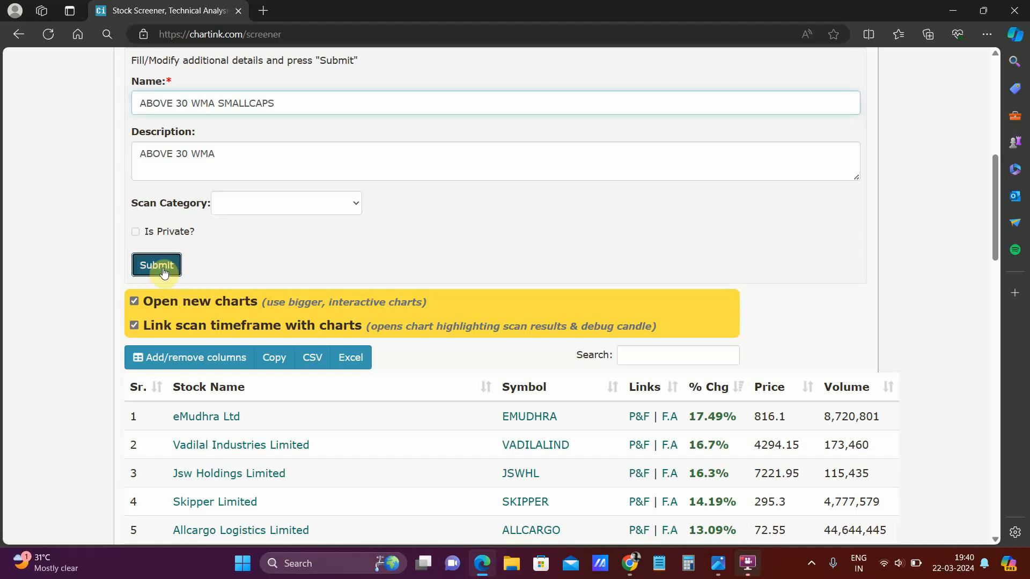
click(157, 265)
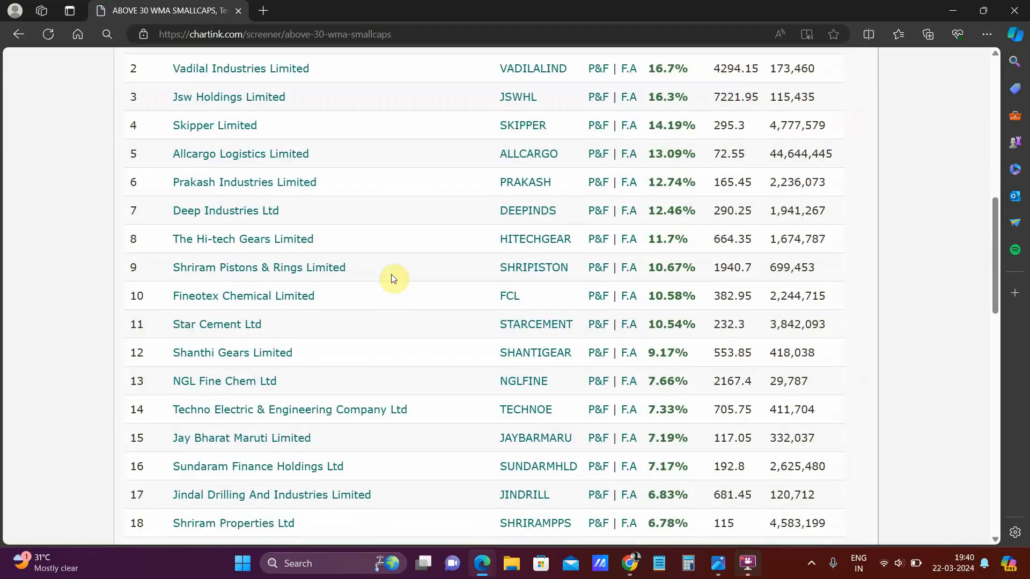
scroll(down, 3)
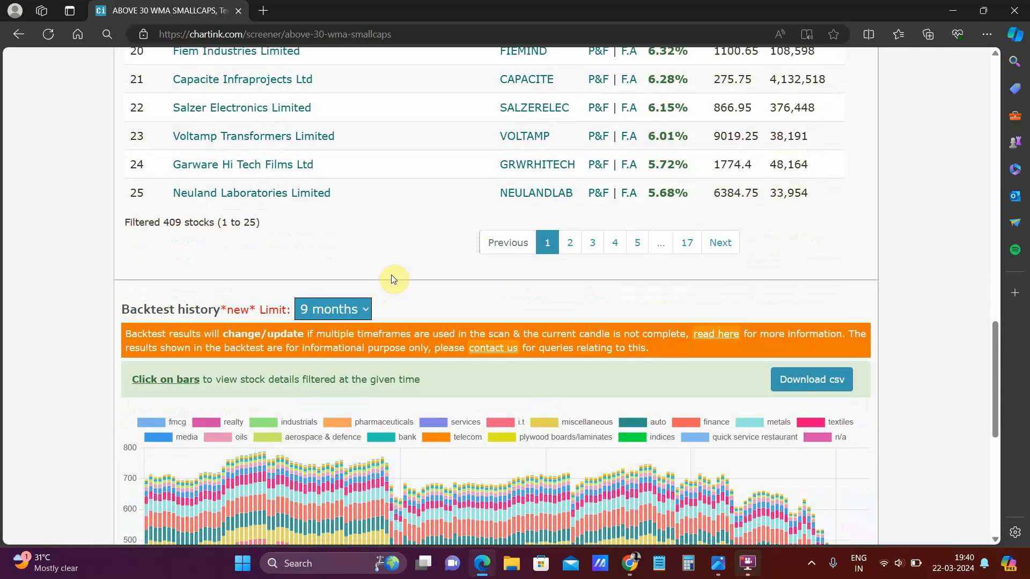
scroll(down, 3)
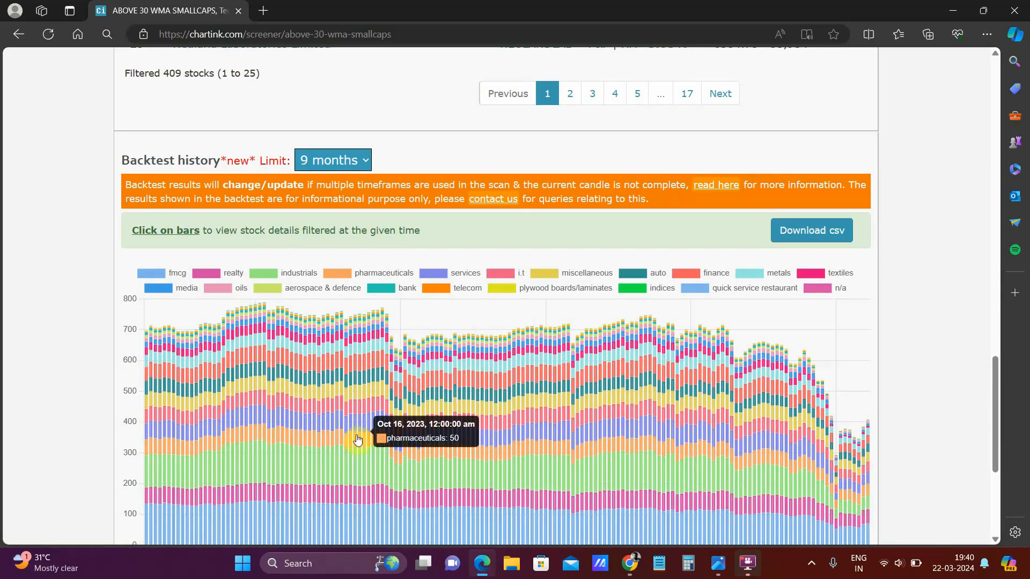
mouse_move(668, 303)
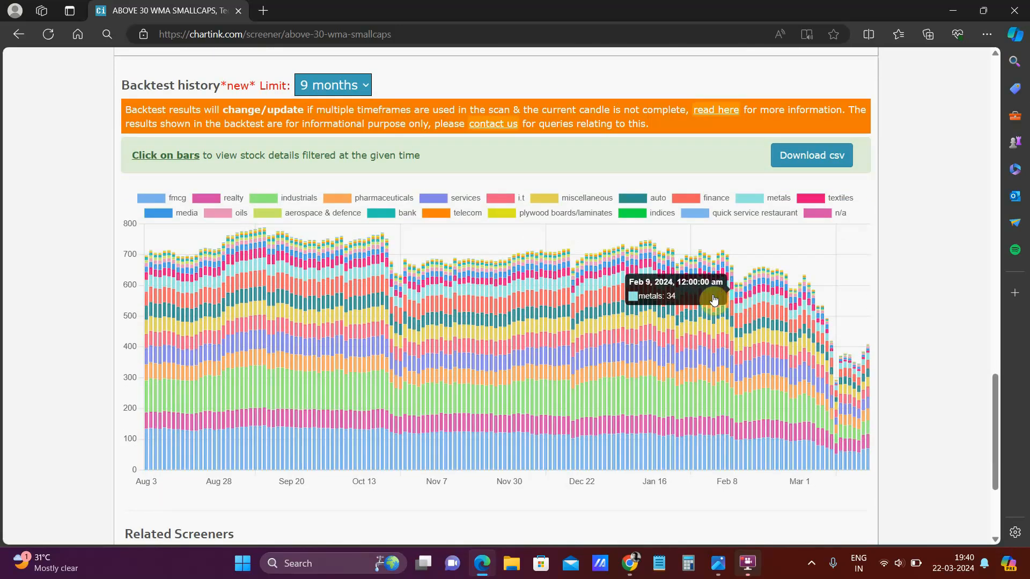
mouse_move(619, 241)
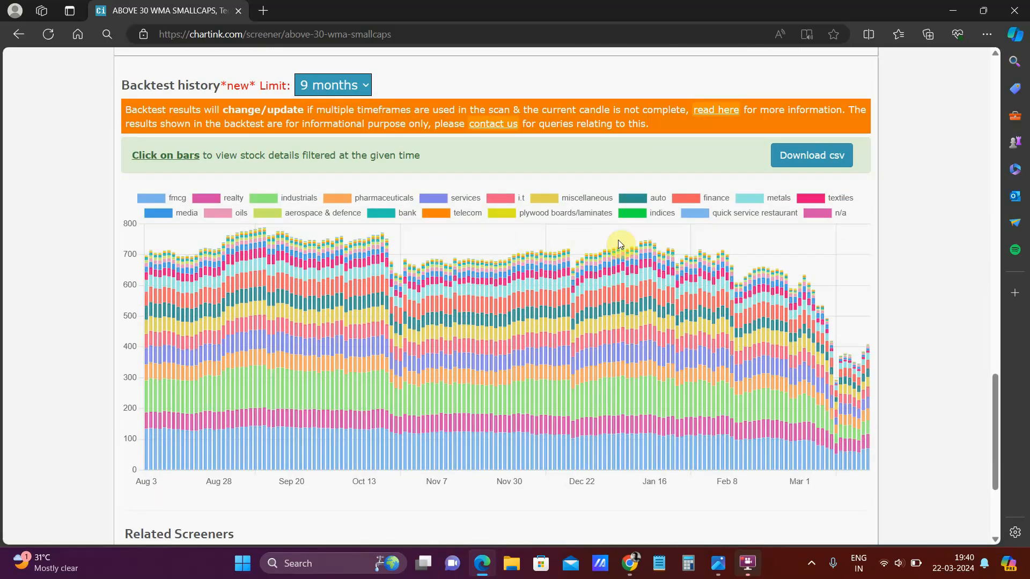
mouse_move(591, 257)
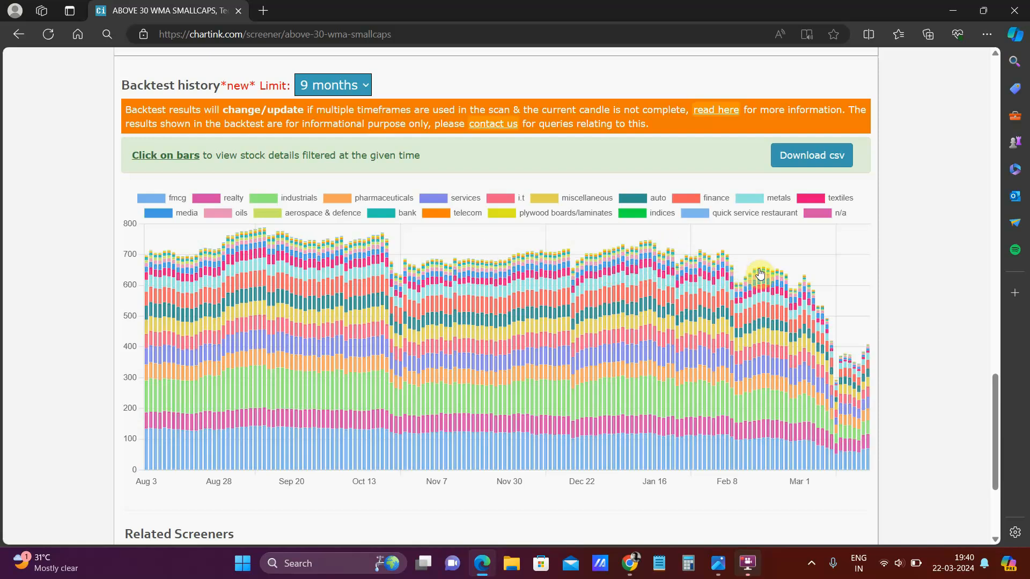
mouse_move(931, 201)
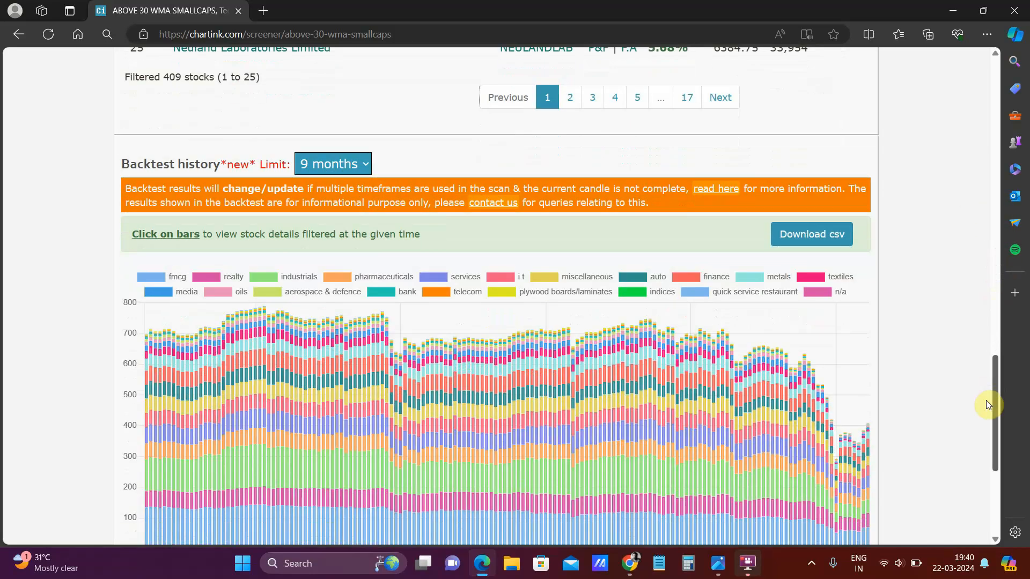
scroll(down, 3)
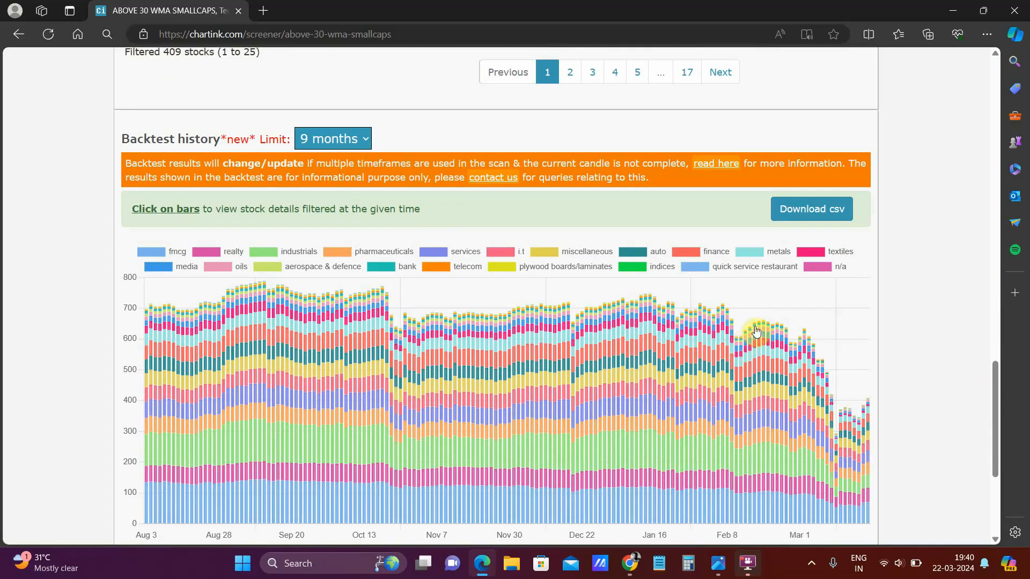
mouse_move(759, 328)
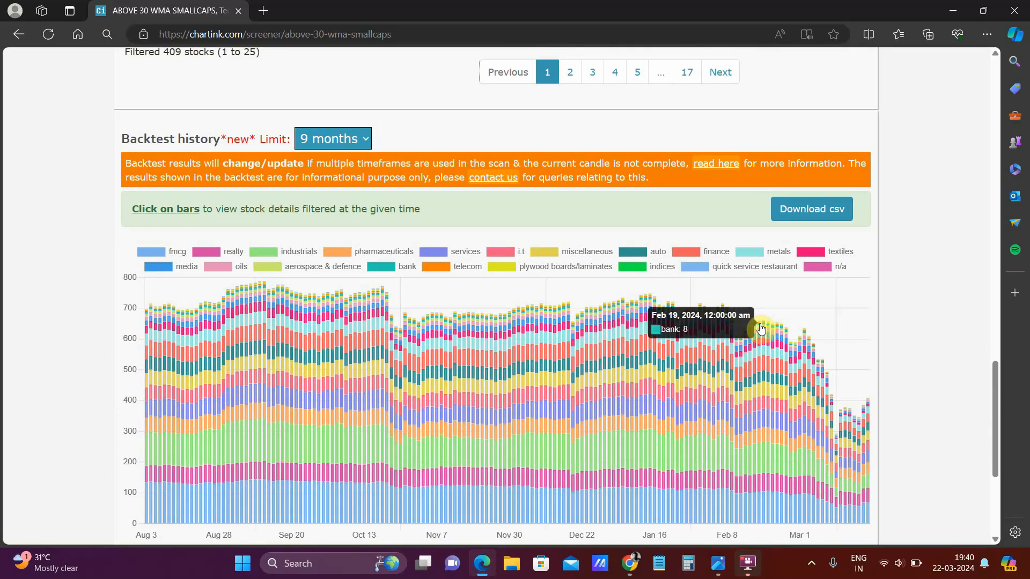
mouse_move(462, 318)
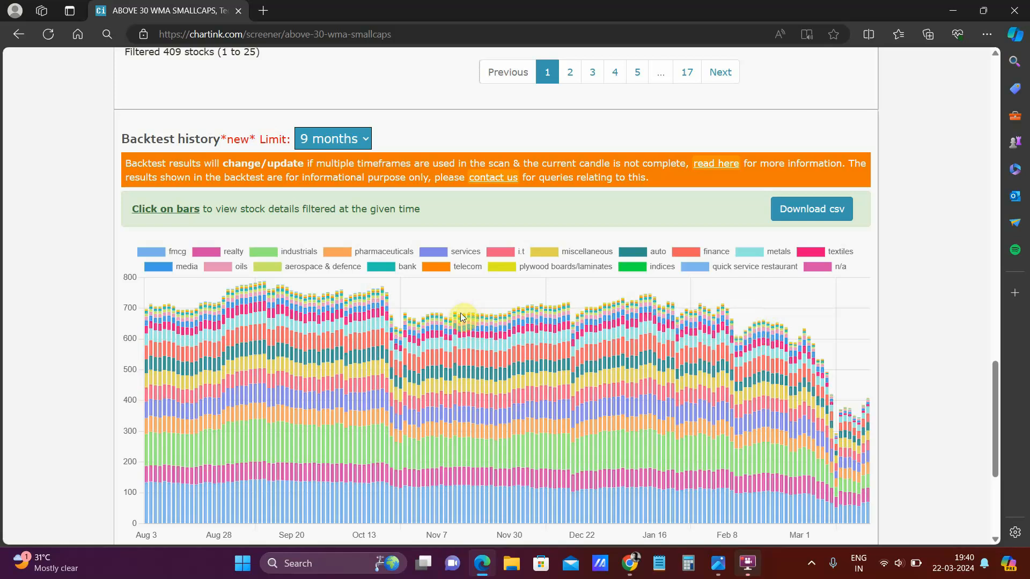
mouse_move(255, 295)
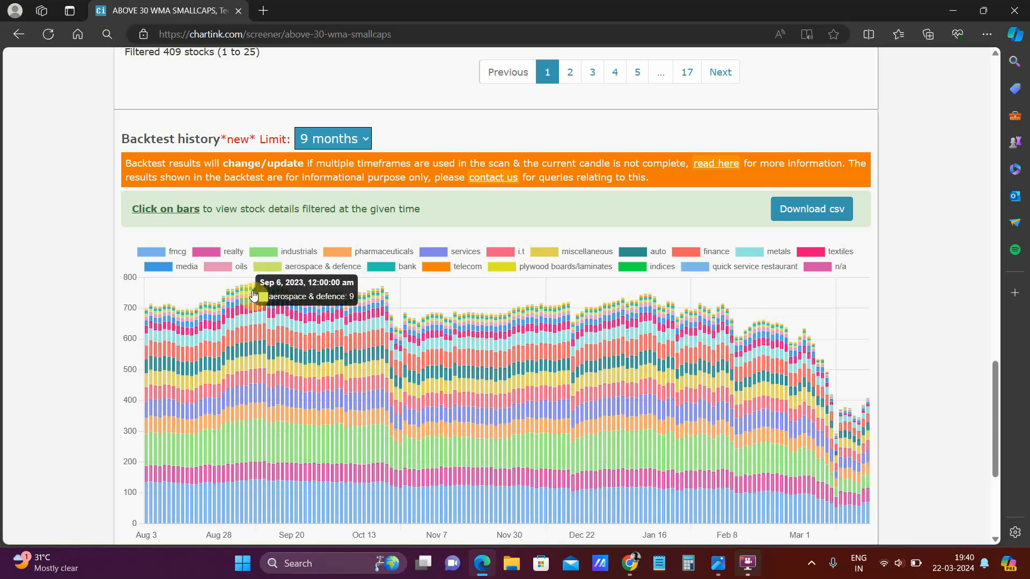
mouse_move(746, 320)
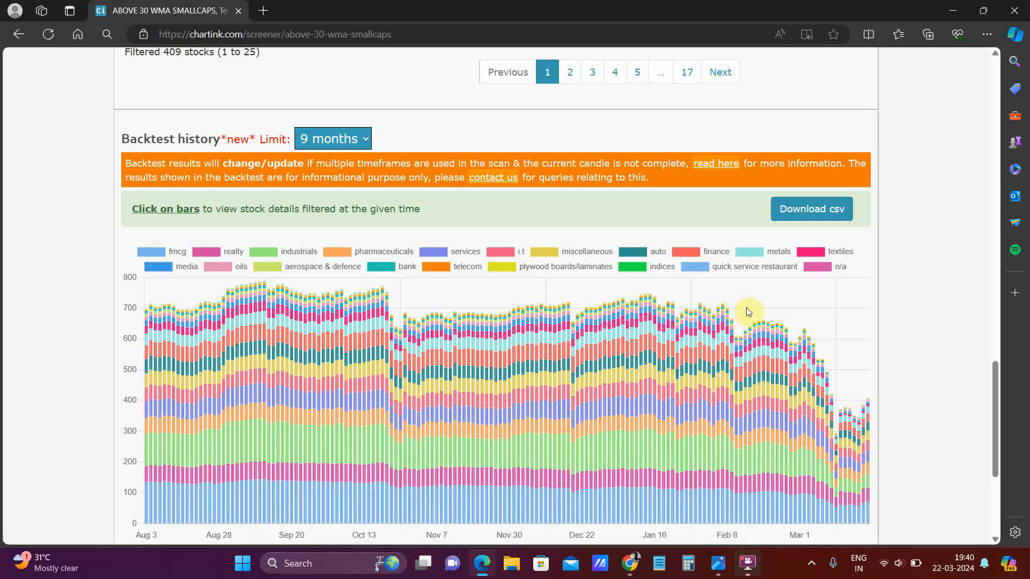
mouse_move(782, 328)
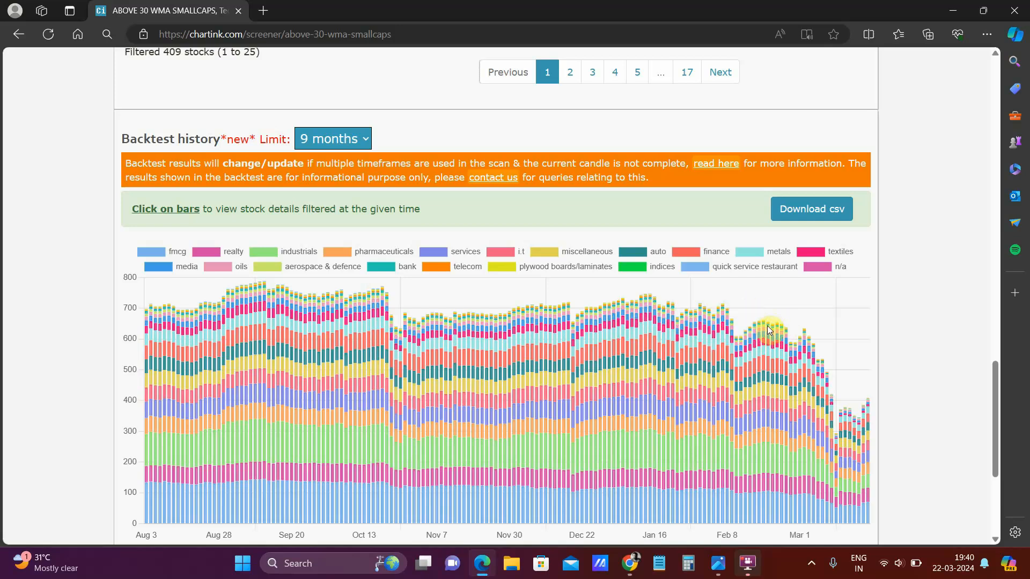
mouse_move(782, 335)
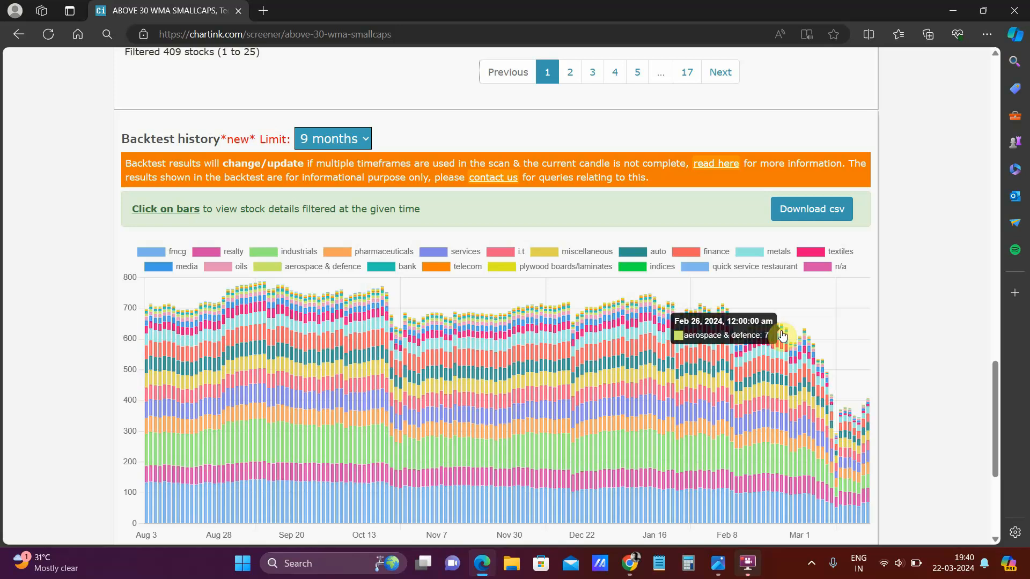
mouse_move(845, 452)
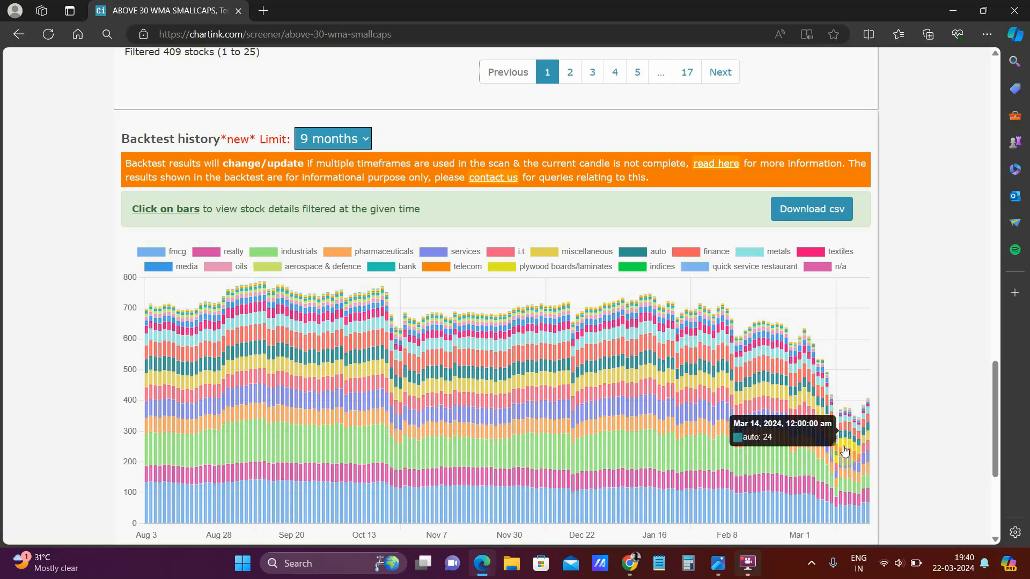
mouse_move(850, 431)
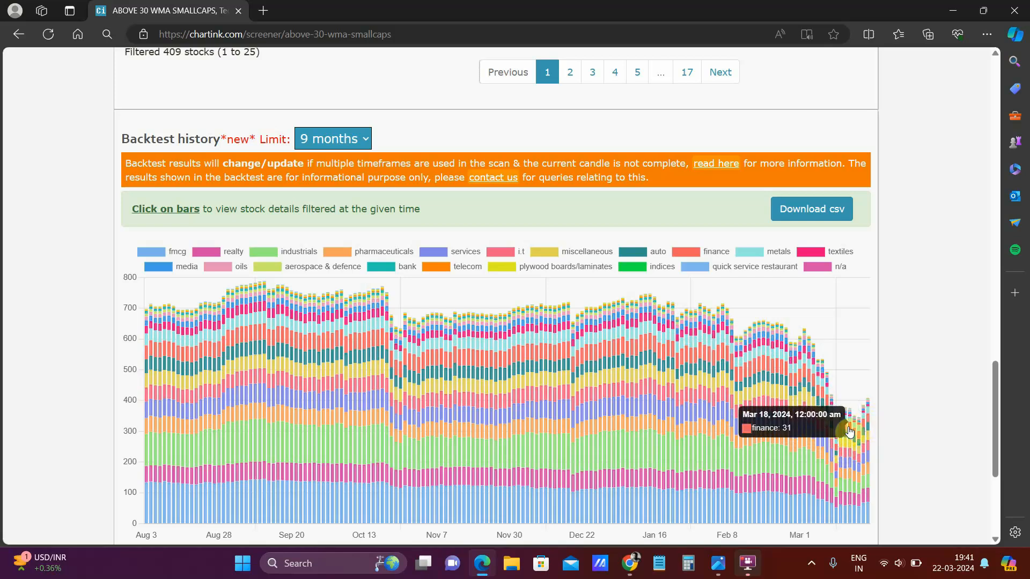
mouse_move(867, 414)
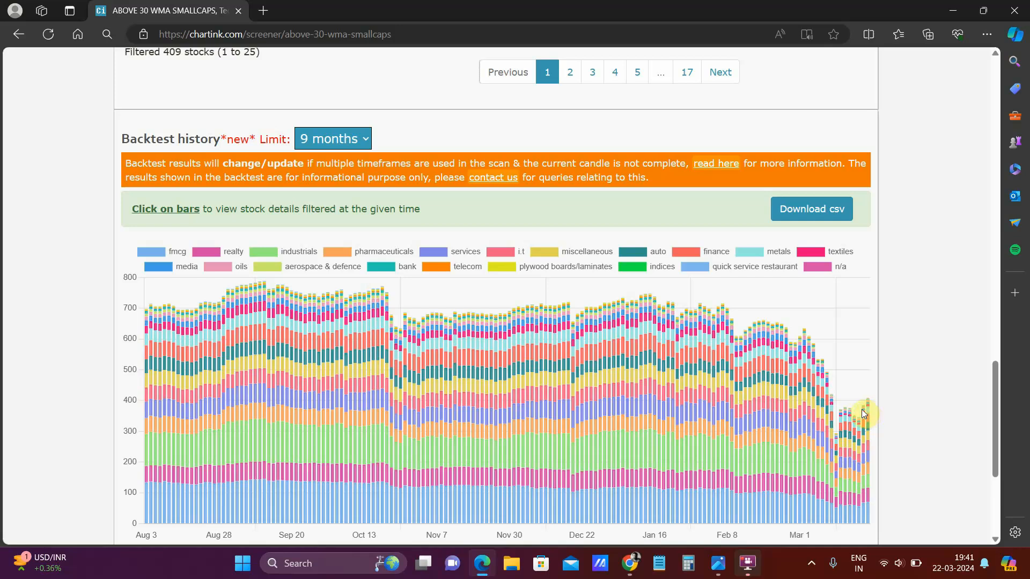
mouse_move(825, 375)
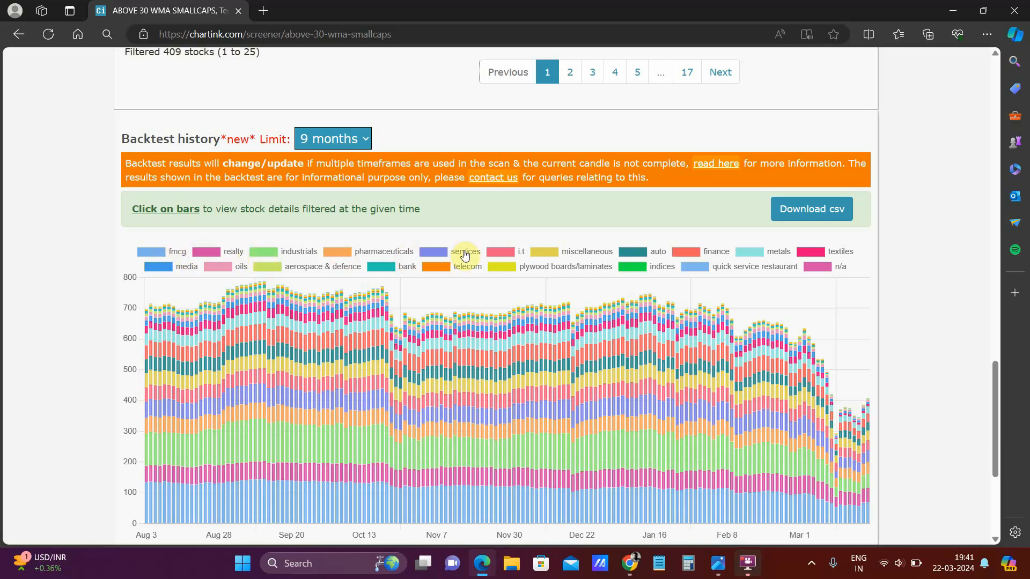
mouse_move(517, 250)
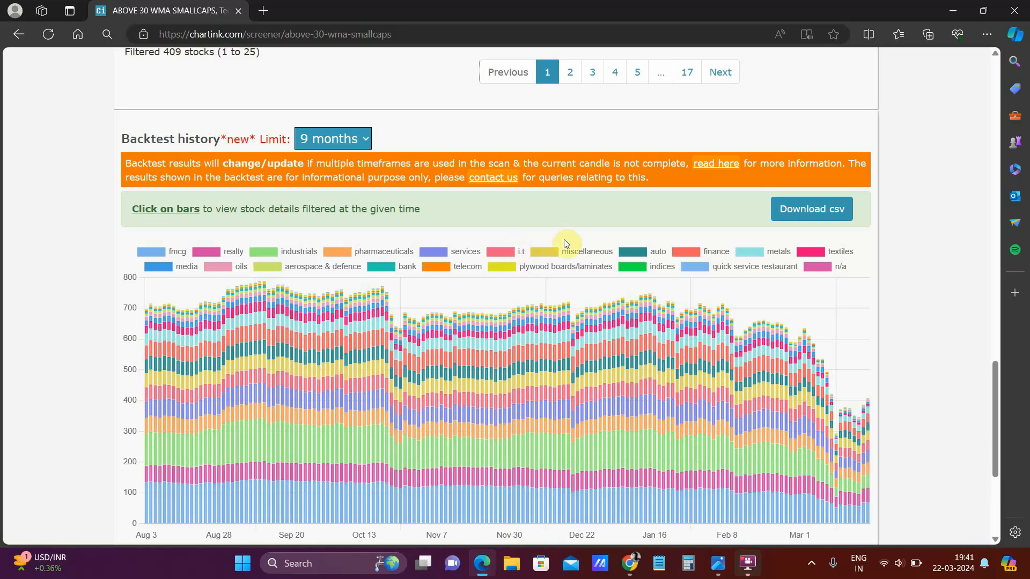
mouse_move(596, 251)
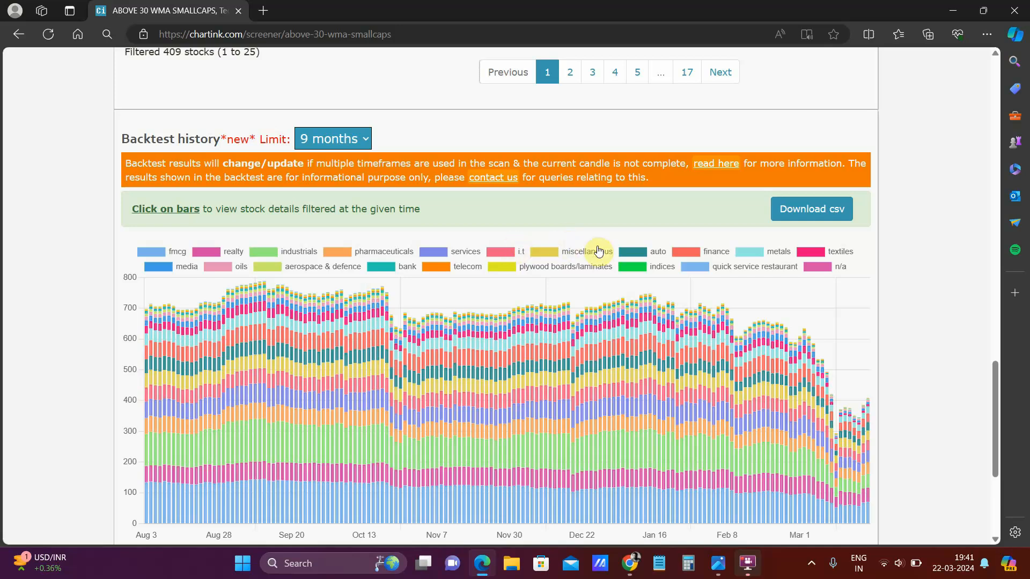
scroll(down, 3)
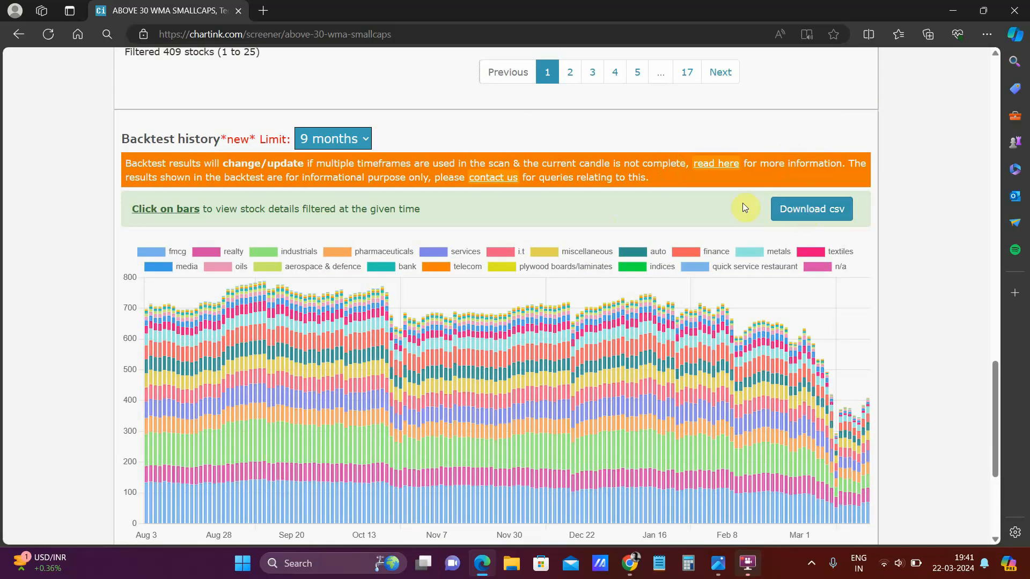
mouse_move(567, 235)
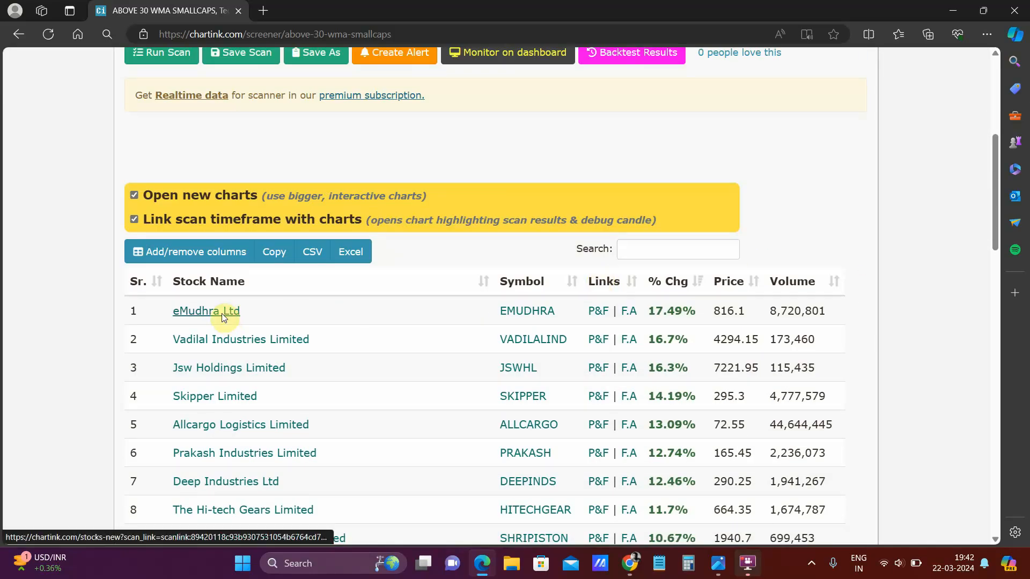
Step: View eMudhra Ltd's price chart on weekly candles, acknowledging the scan-link removal
click(206, 312)
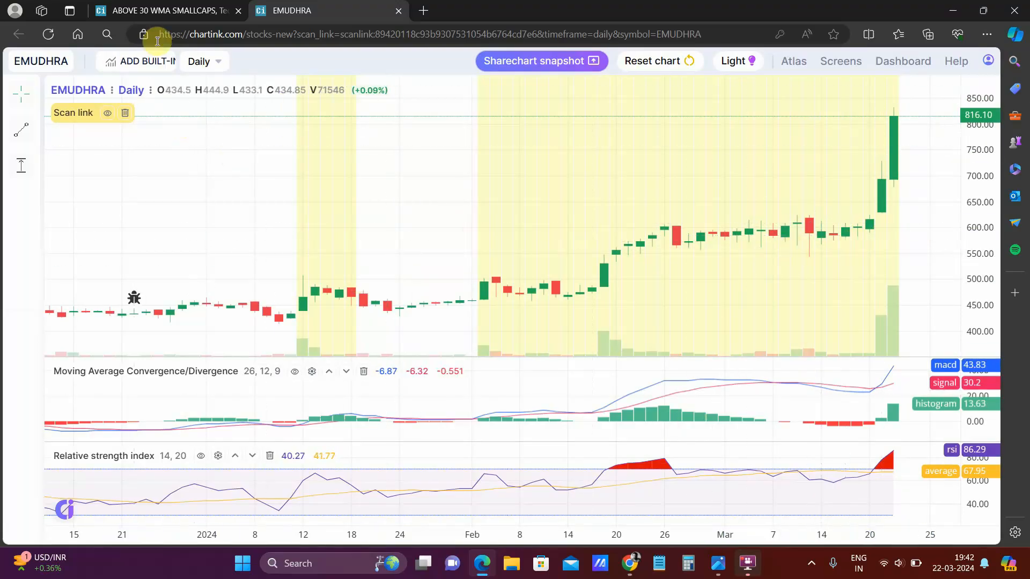
click(199, 61)
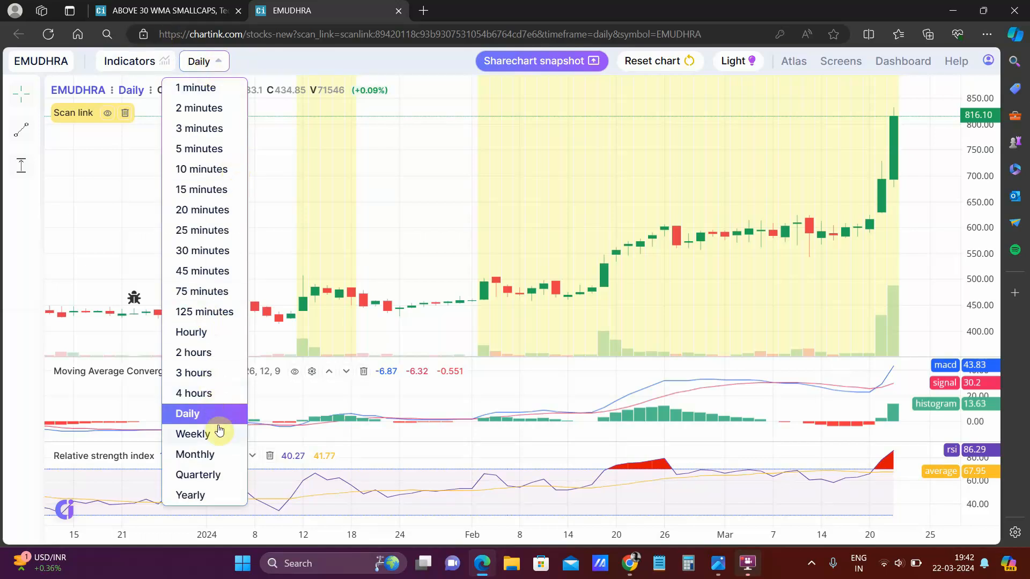
click(124, 113)
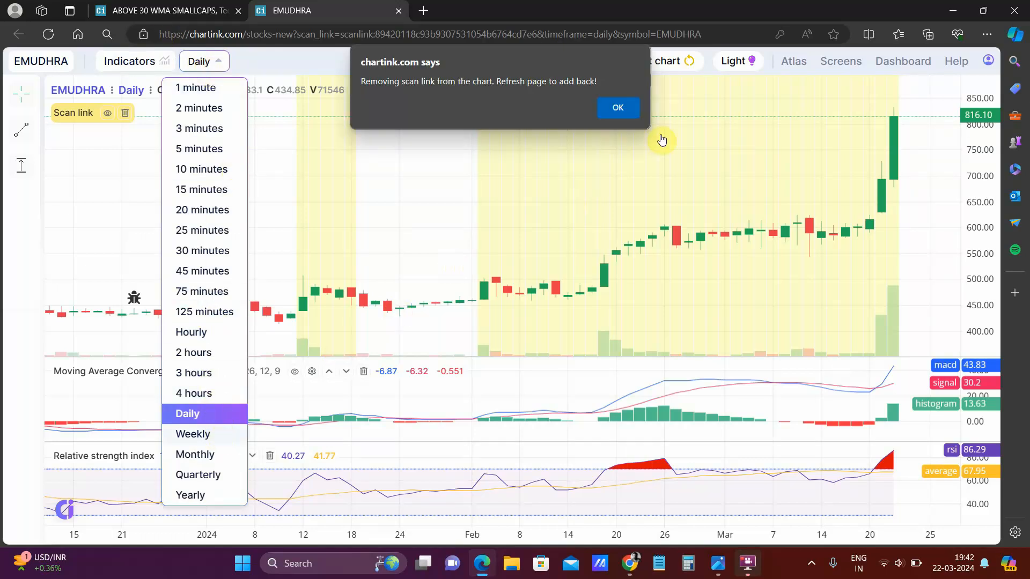
click(192, 433)
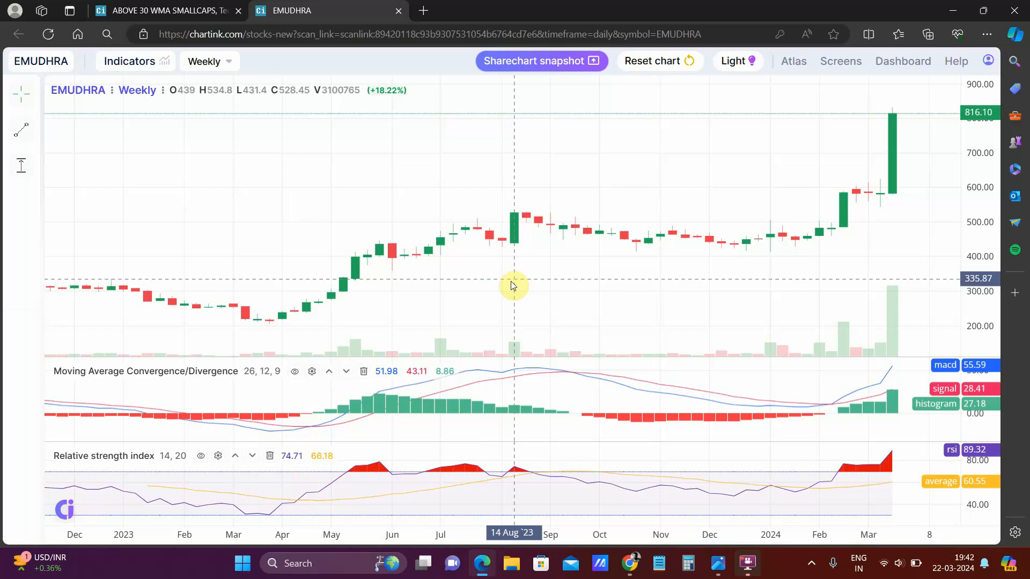
mouse_move(577, 381)
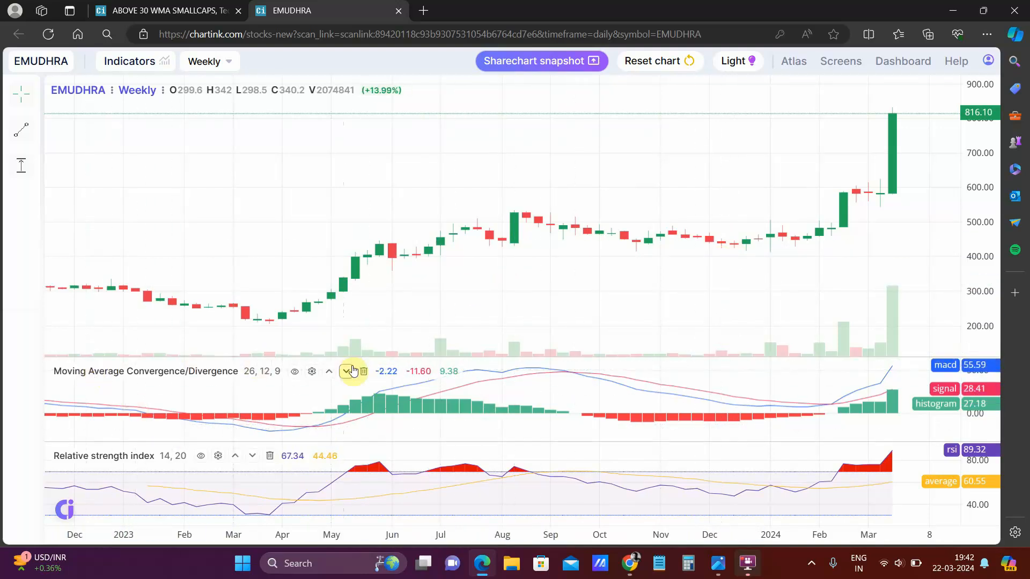
Step: Remove the MACD indicator from the chart and return to the screener page
click(364, 371)
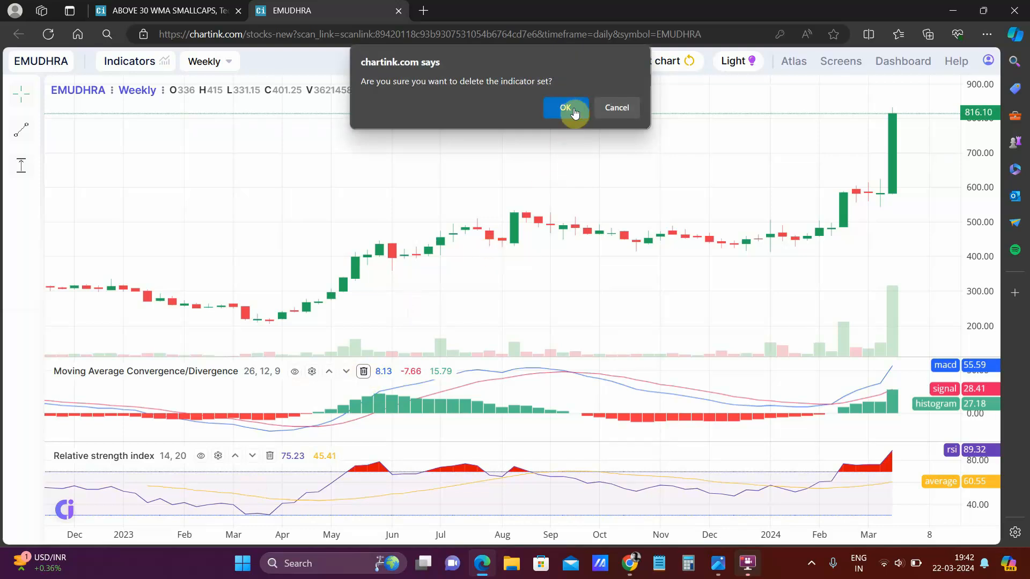
click(563, 107)
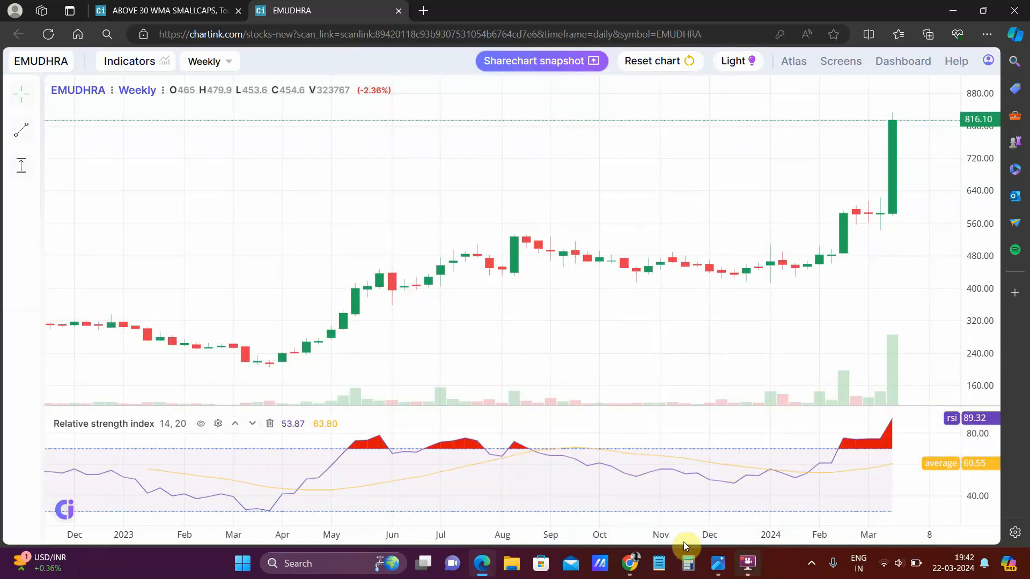
mouse_move(367, 123)
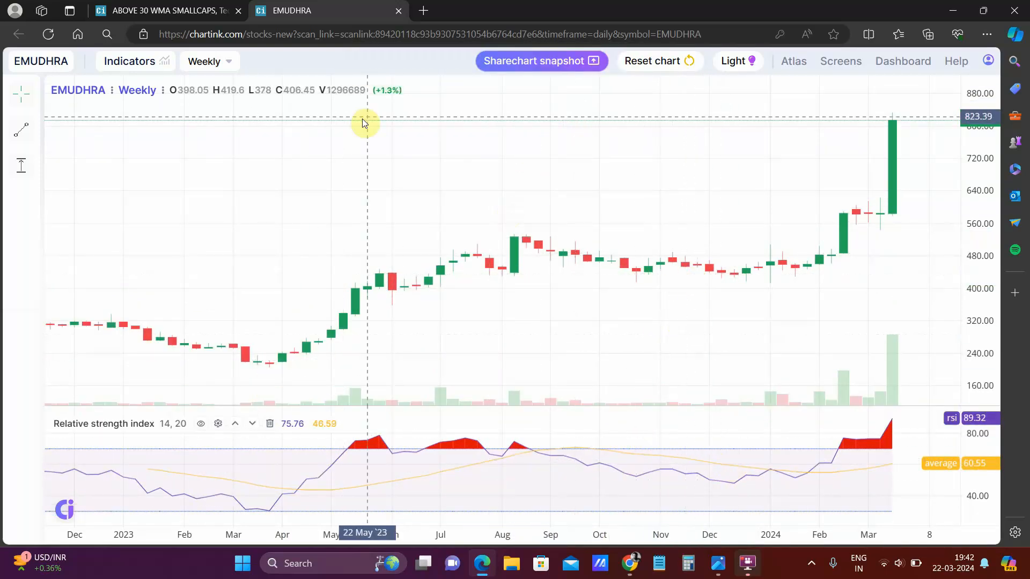
click(168, 10)
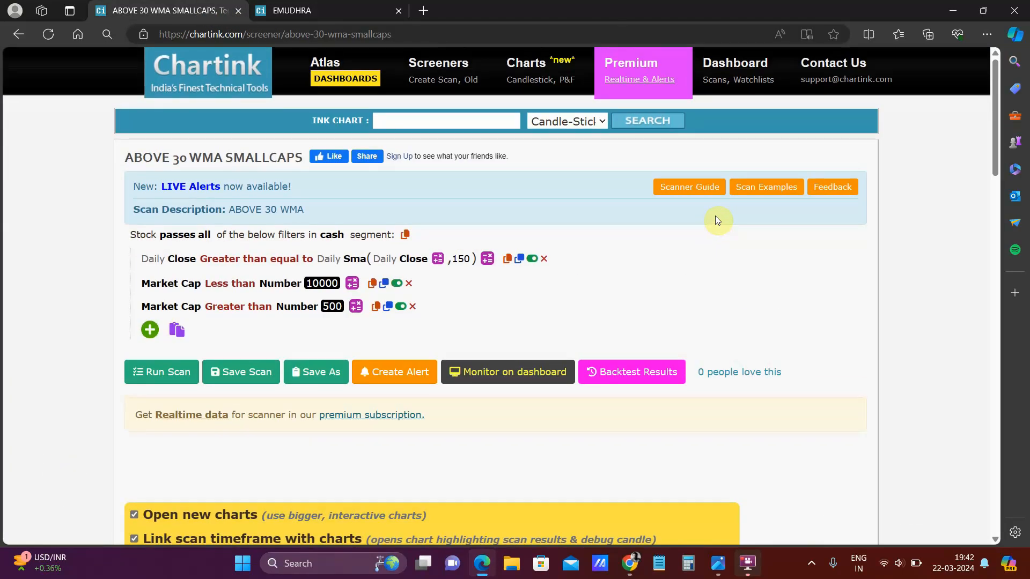
scroll(down, 3)
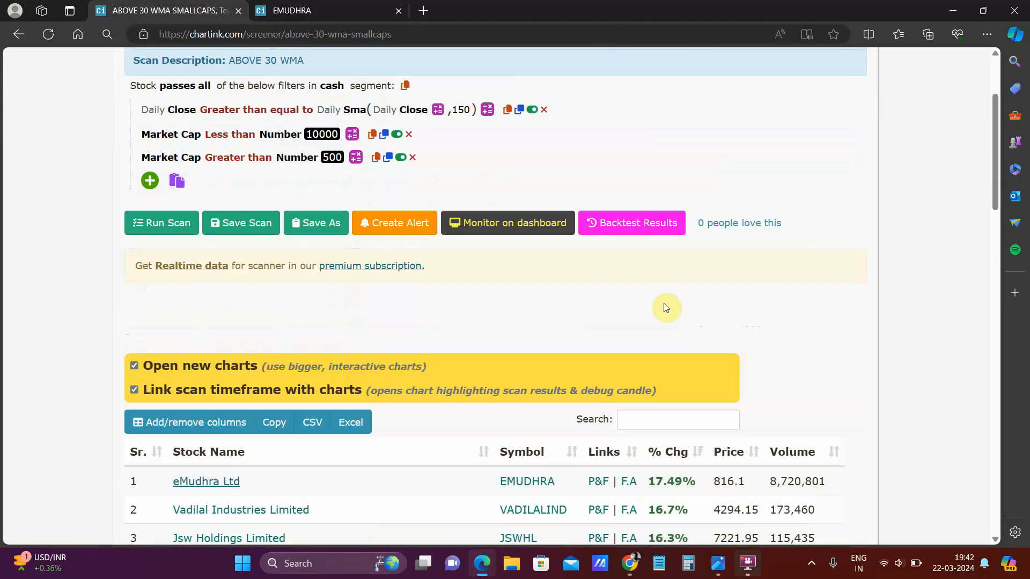
scroll(down, 3)
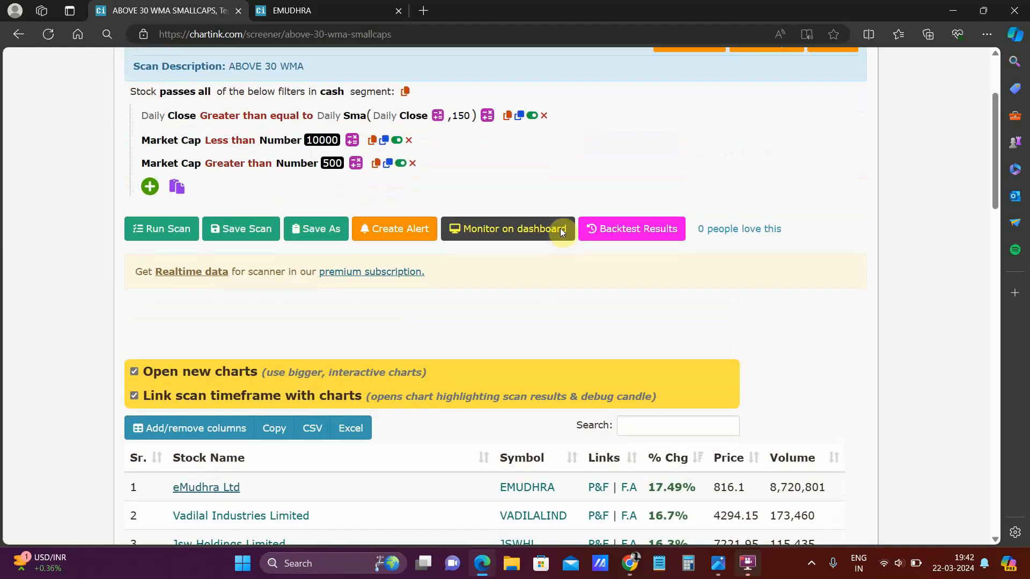